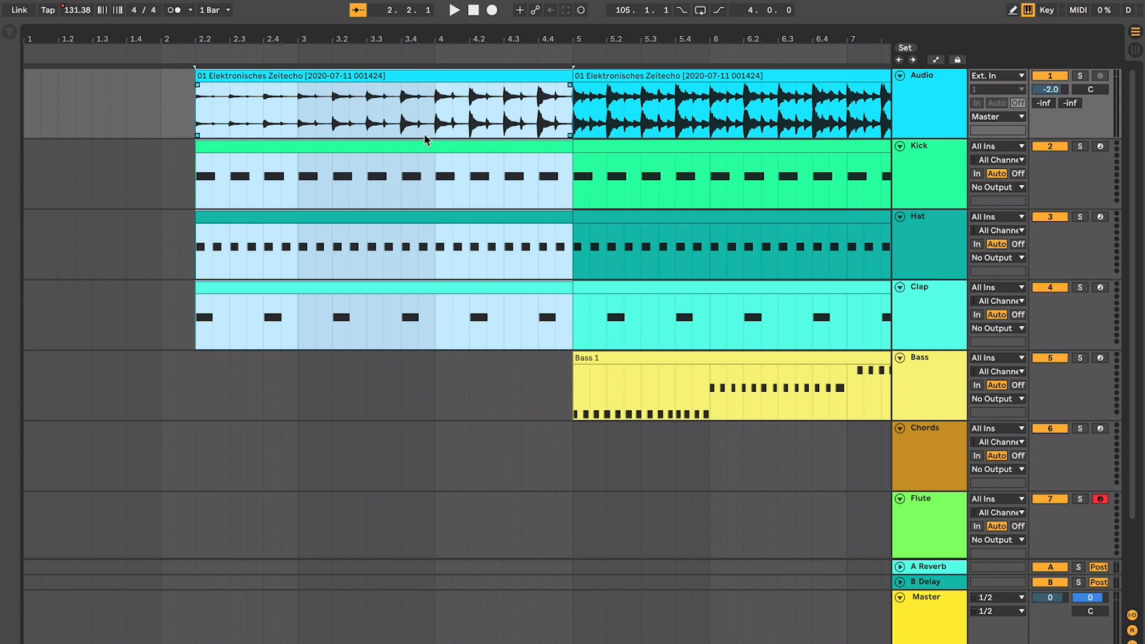
Step: Play the arrangement to hear the extended drum and audio clips and both Bass 1 clips
click(454, 10)
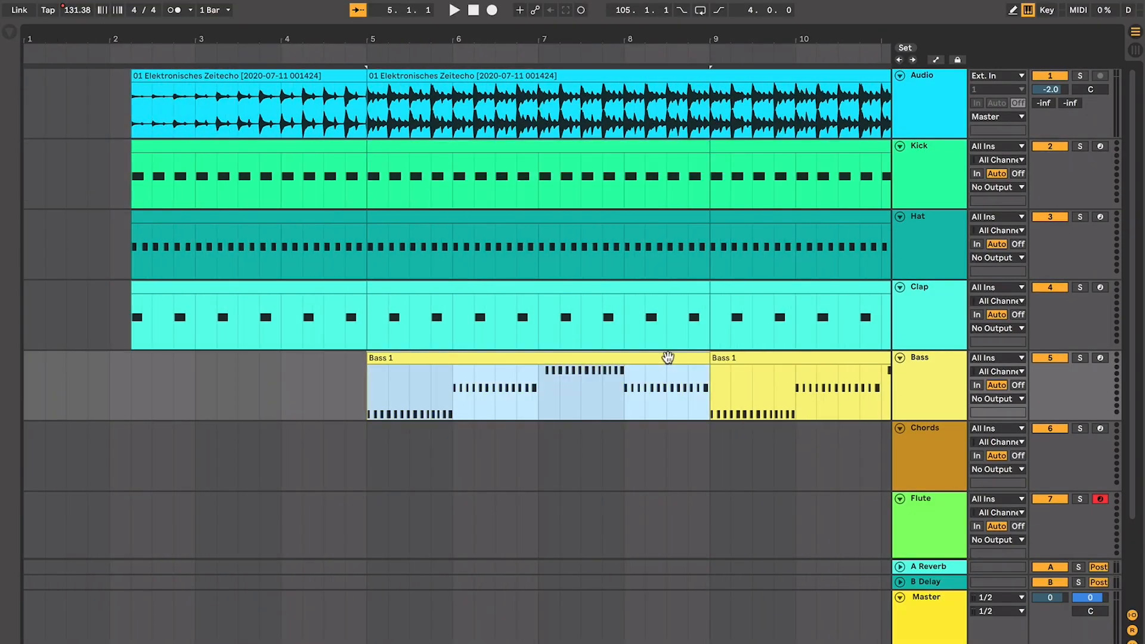
mouse_move(581, 333)
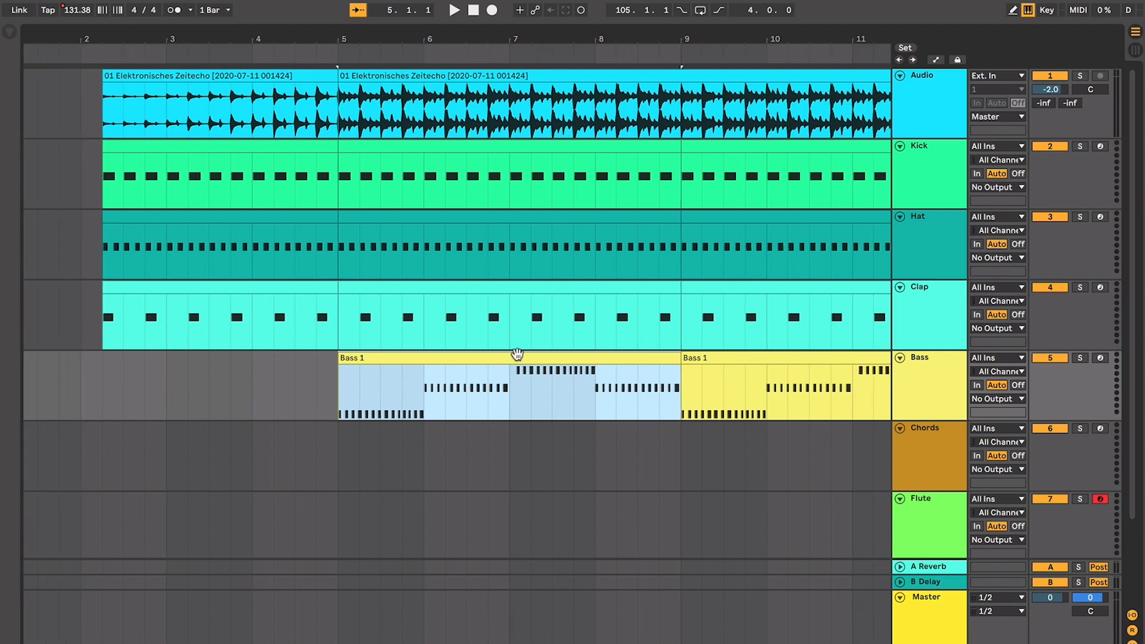
Step: Play back the Bass 1 repeats through bar 29 with Chords 1 entering at bar 25
click(453, 10)
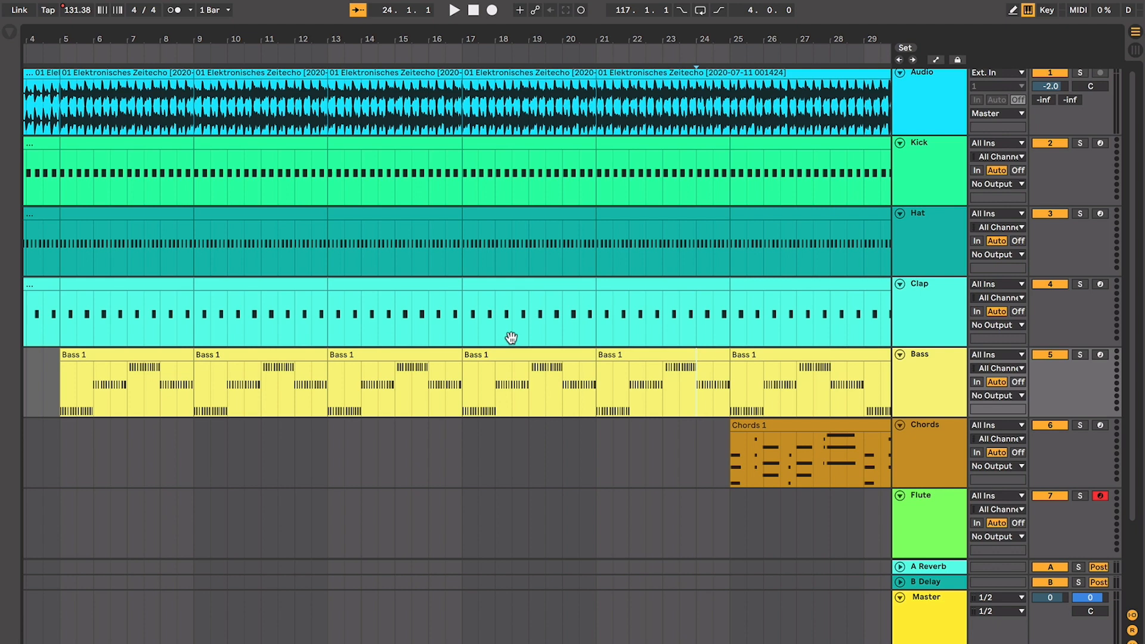
mouse_move(502, 345)
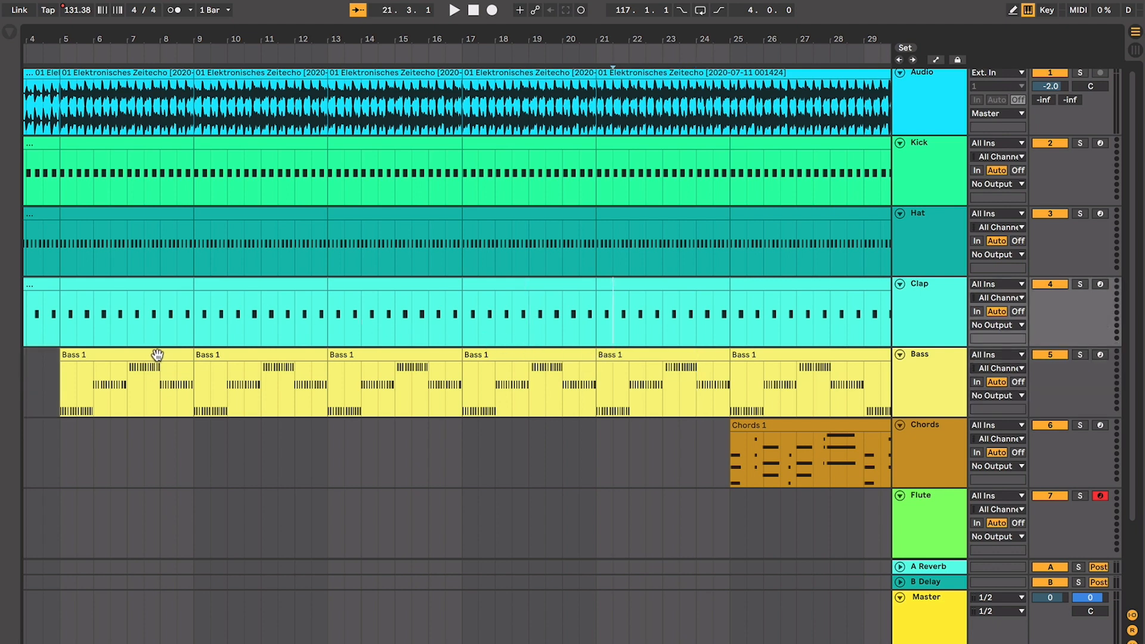
Step: Select the Chords 1 clip so it can be duplicated to bar 33
click(663, 387)
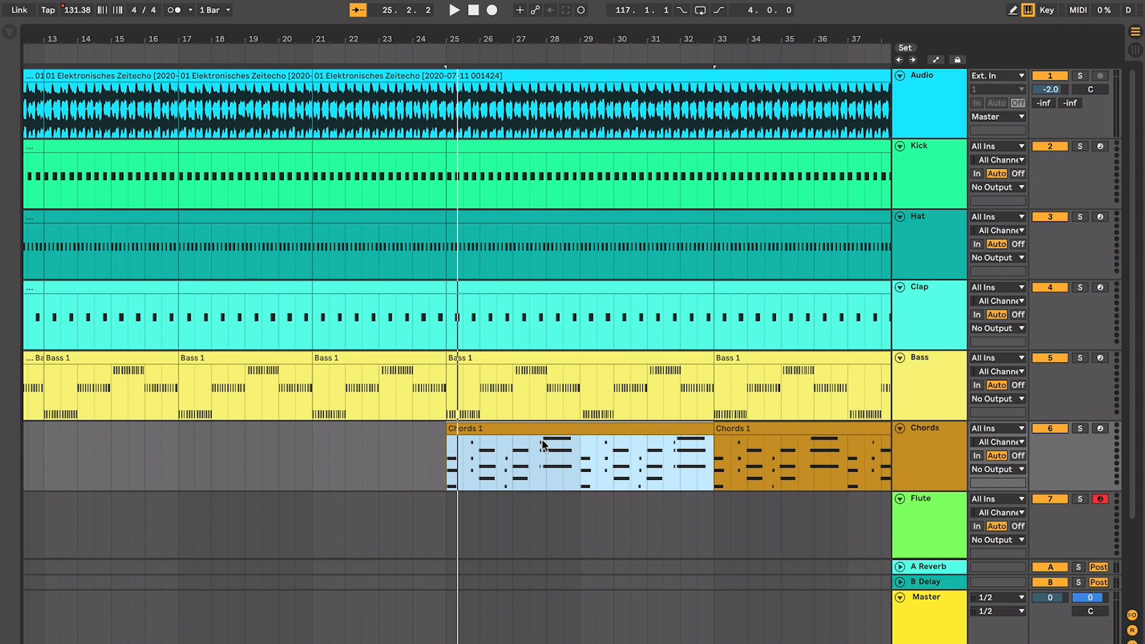
mouse_move(547, 439)
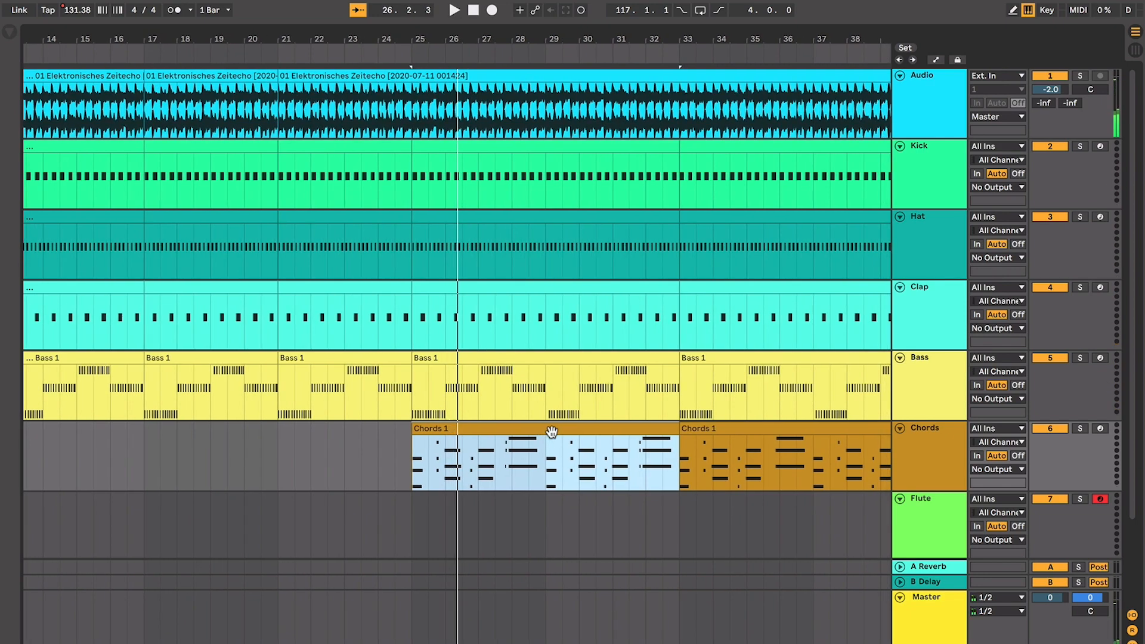
mouse_move(543, 422)
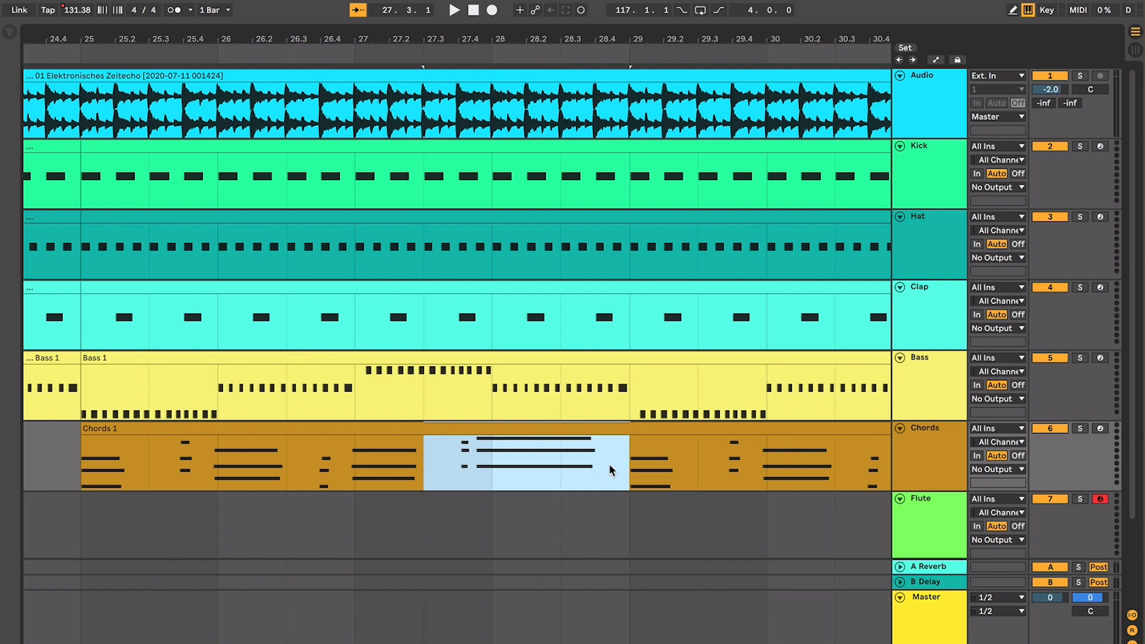
Step: Start and stop playback through the first Chords 1 clip up to bar 29
click(454, 9)
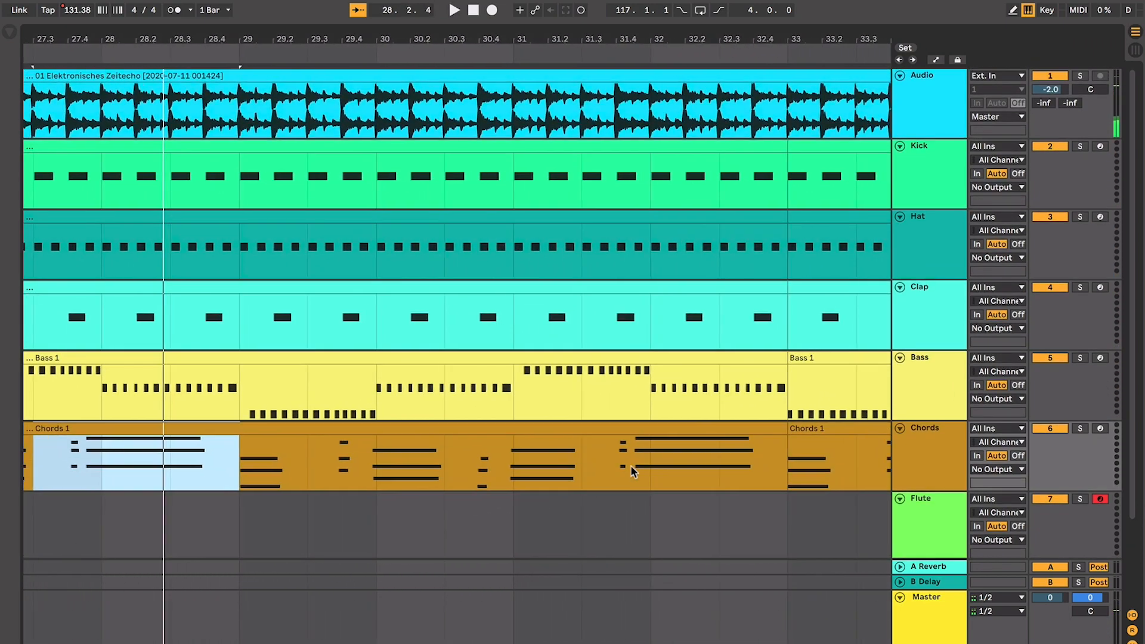
click(453, 10)
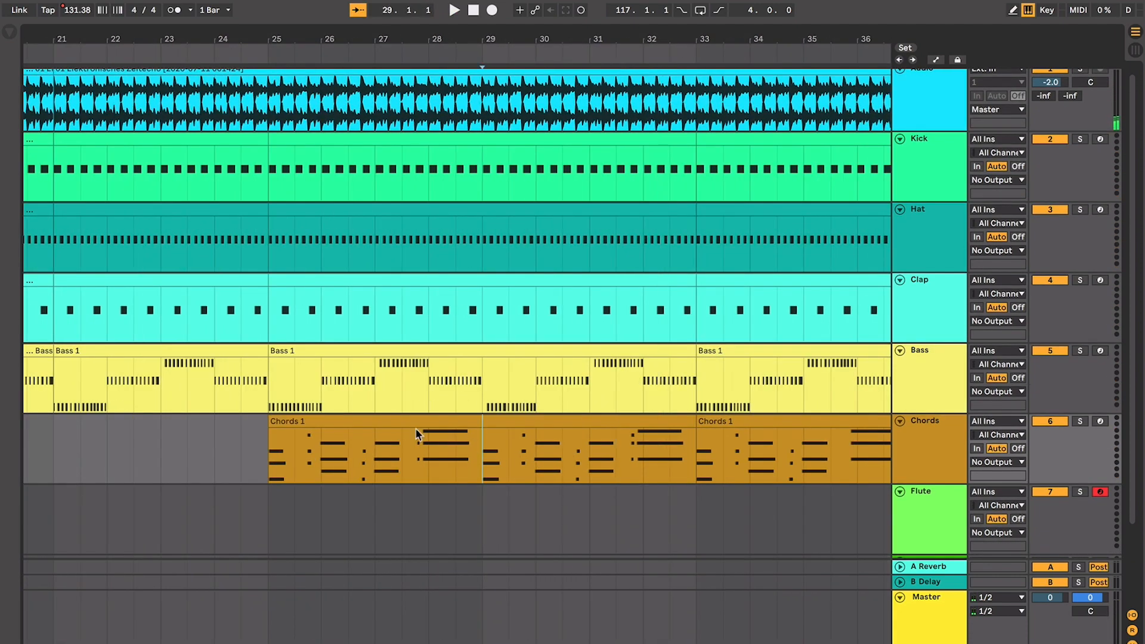
Step: Select the chords sections at bars 25 and 29, then clear the selection
click(373, 453)
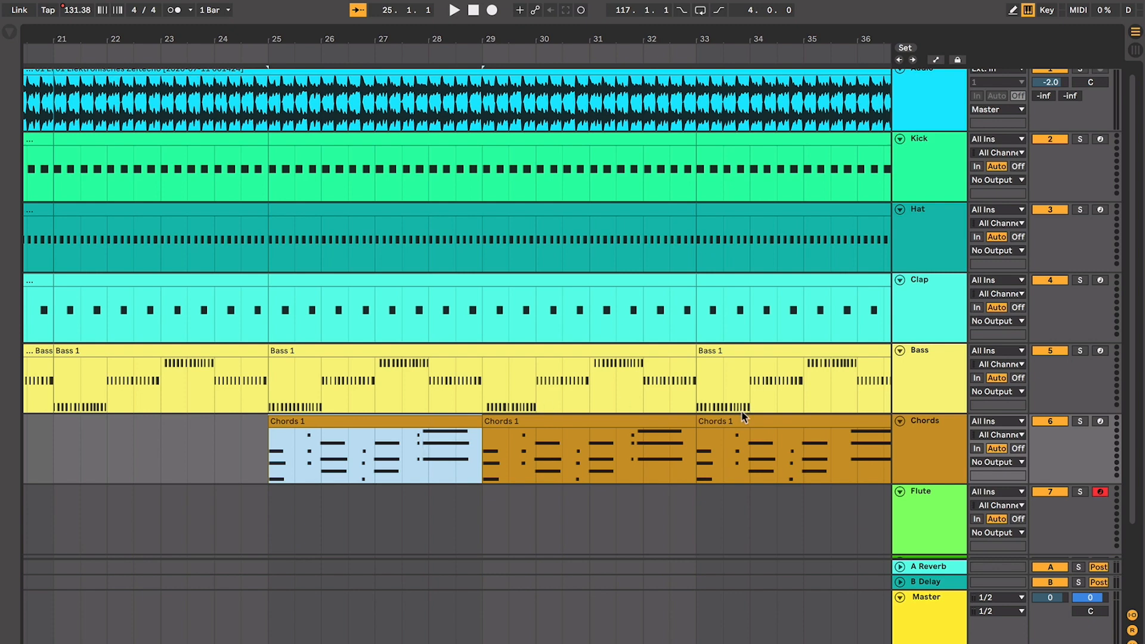
mouse_move(449, 426)
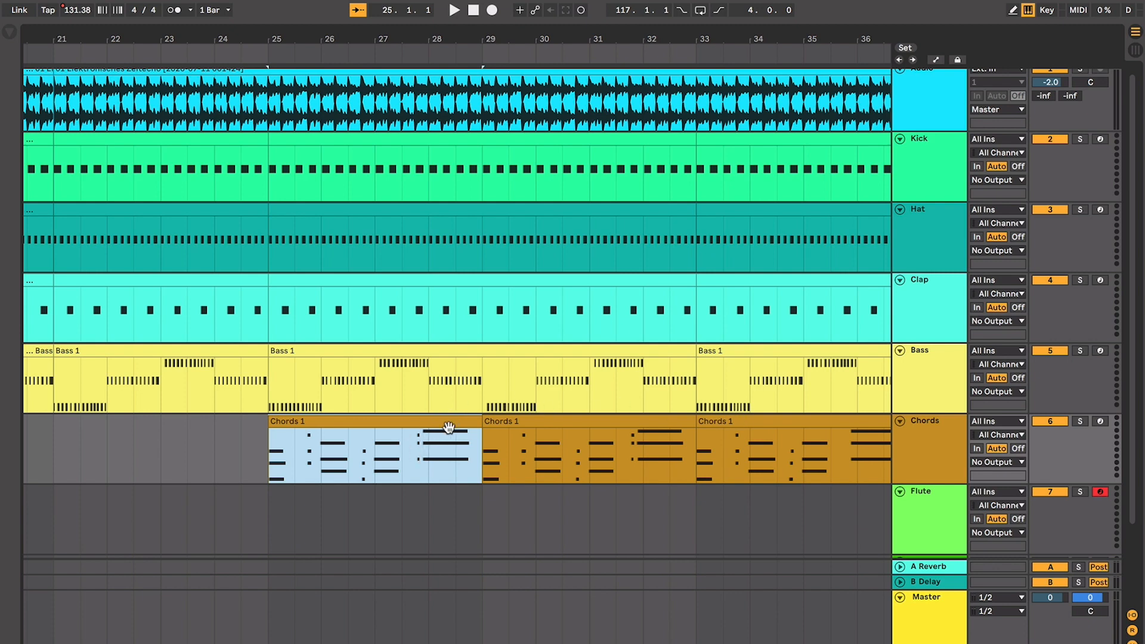
click(522, 414)
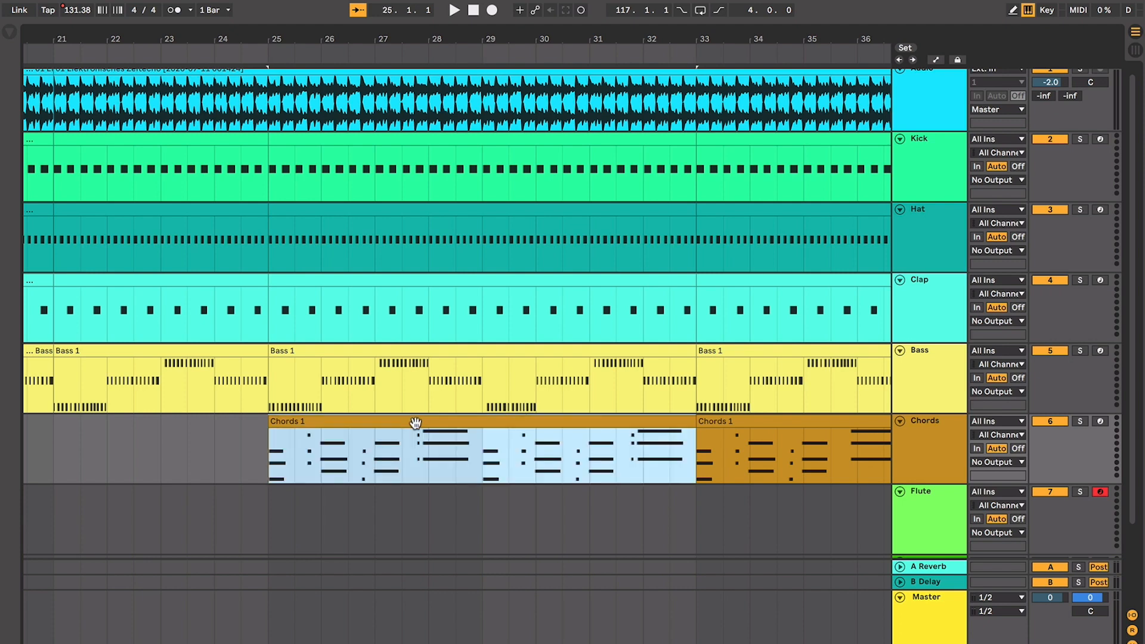
click(416, 453)
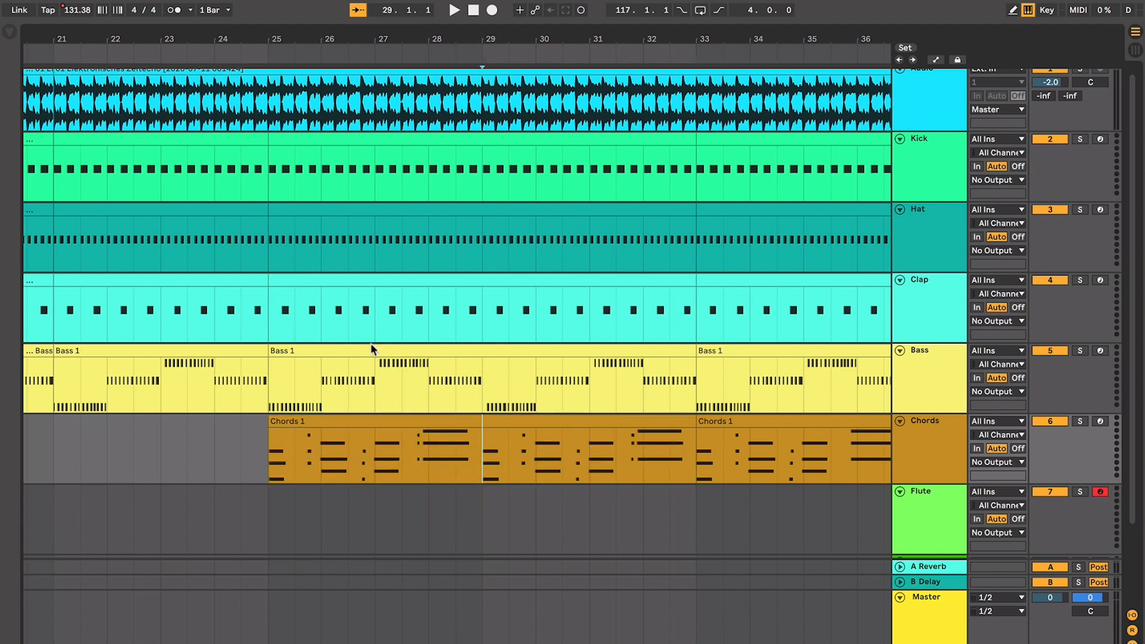
mouse_move(488, 416)
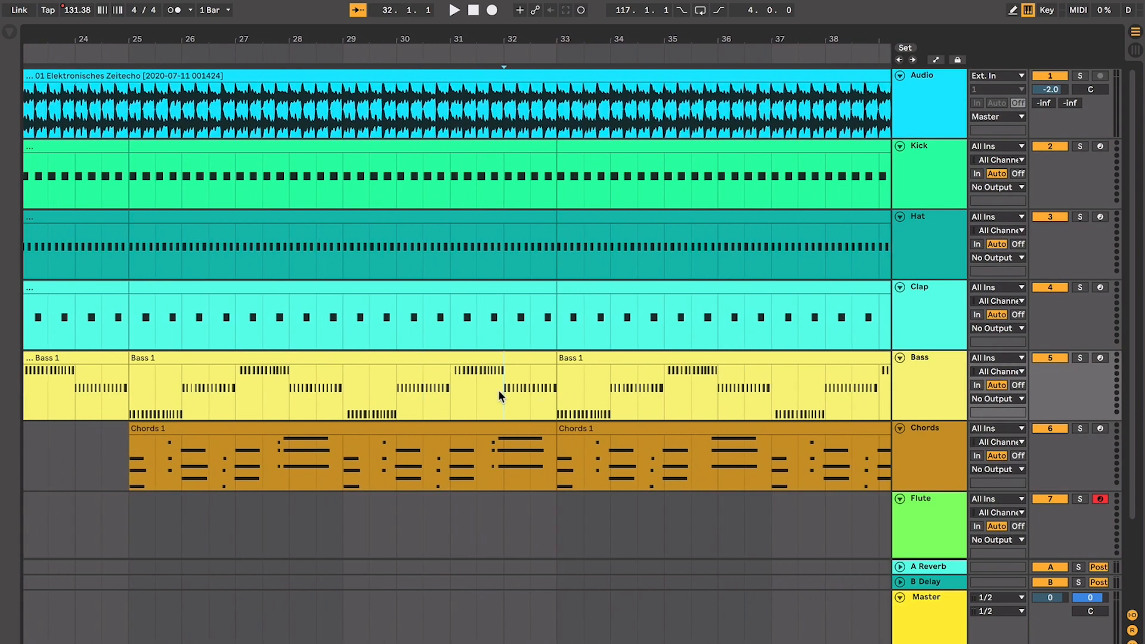
Step: Select the chords section starting at bar 33 and play it back
click(453, 10)
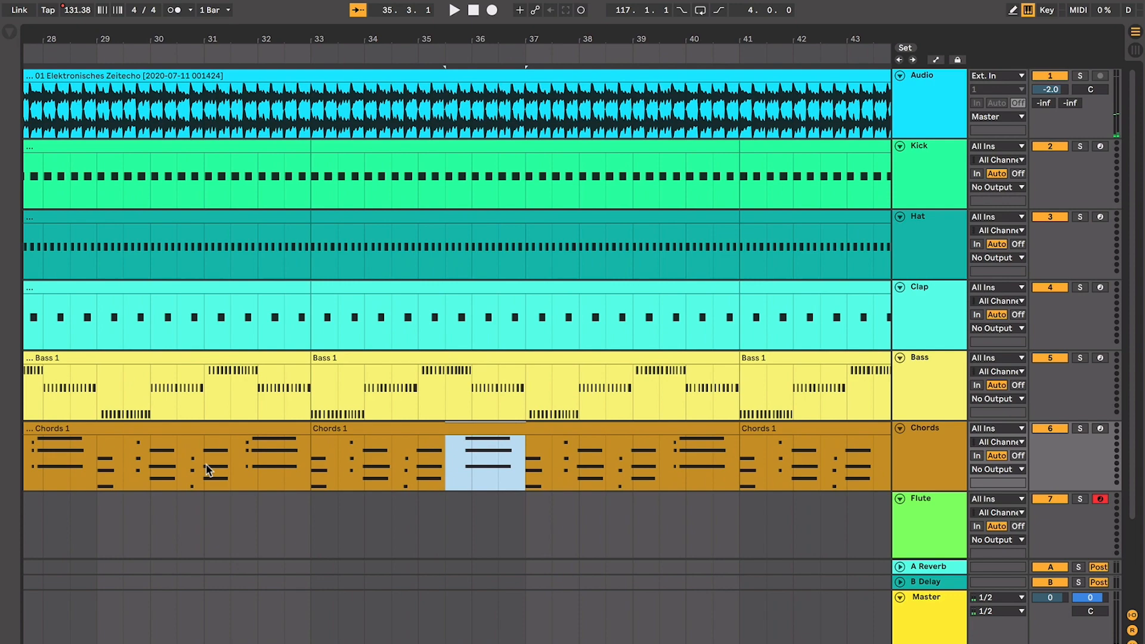
click(453, 9)
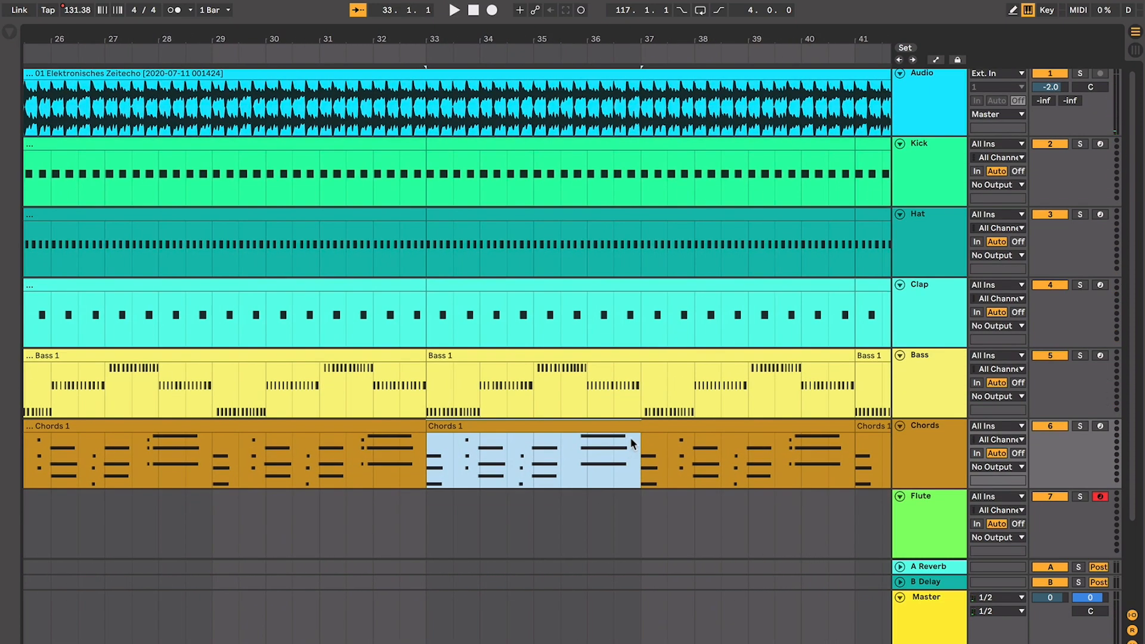
mouse_move(577, 457)
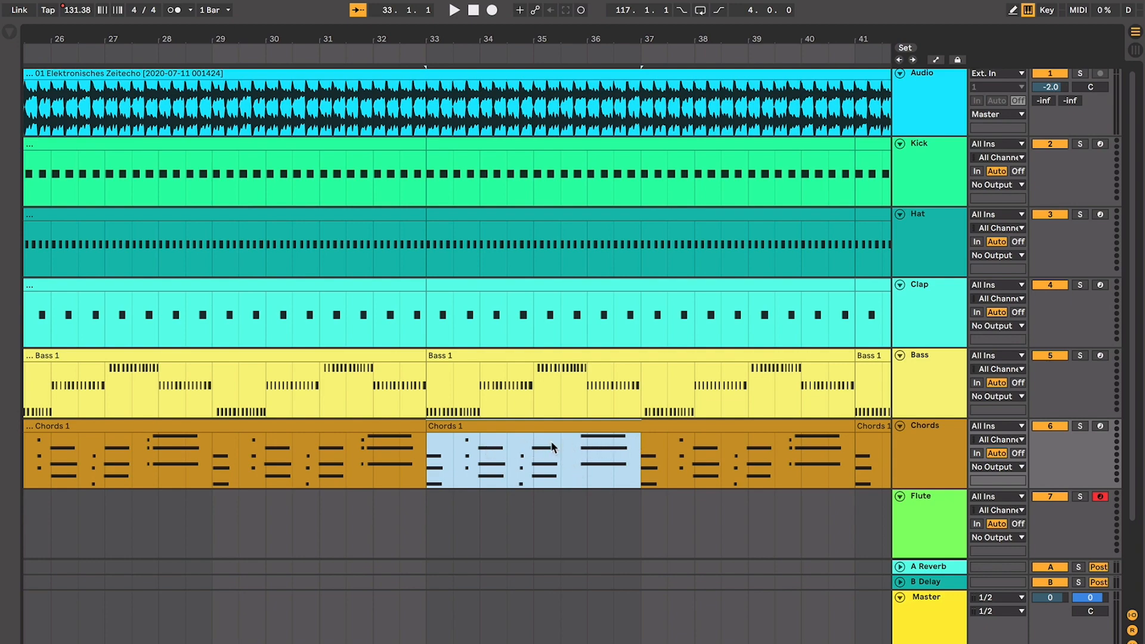
click(455, 9)
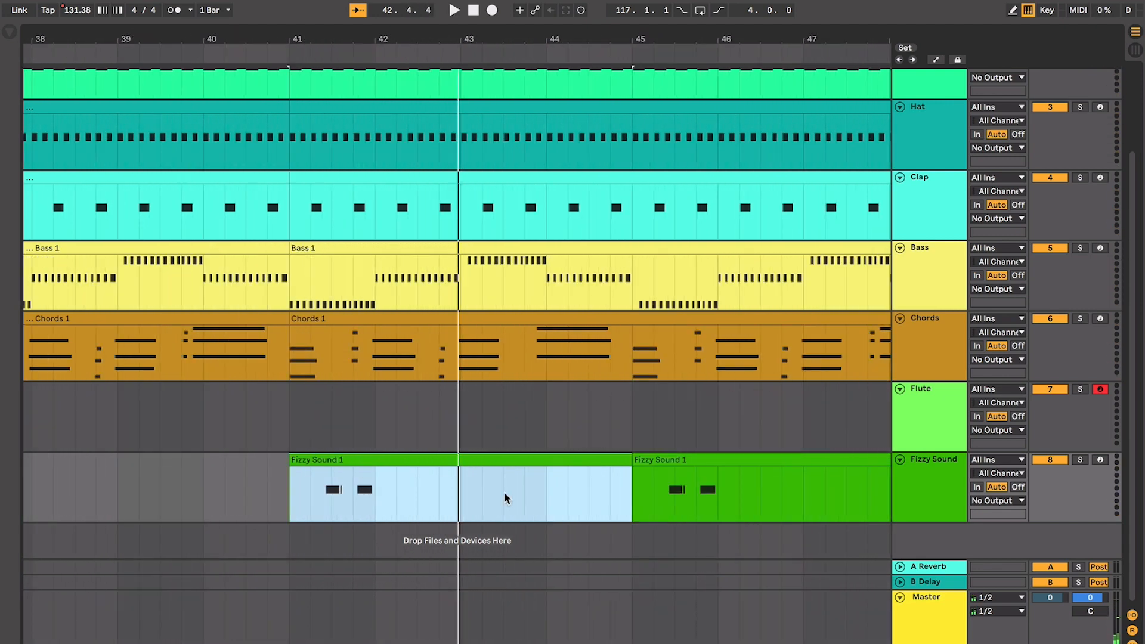
mouse_move(446, 462)
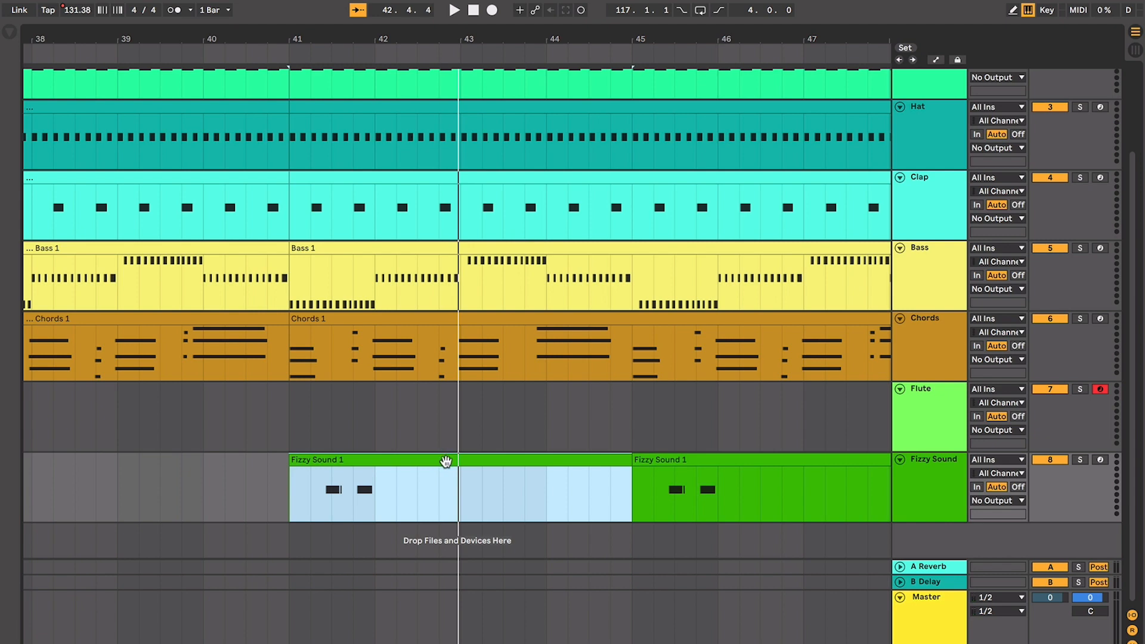
mouse_move(417, 460)
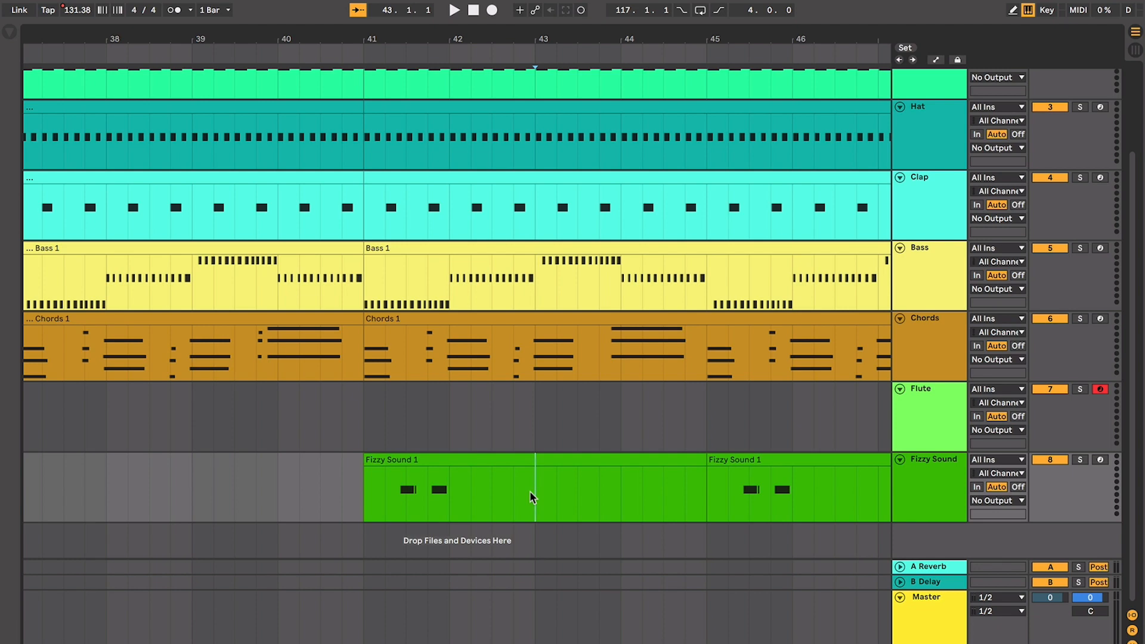
mouse_move(364, 391)
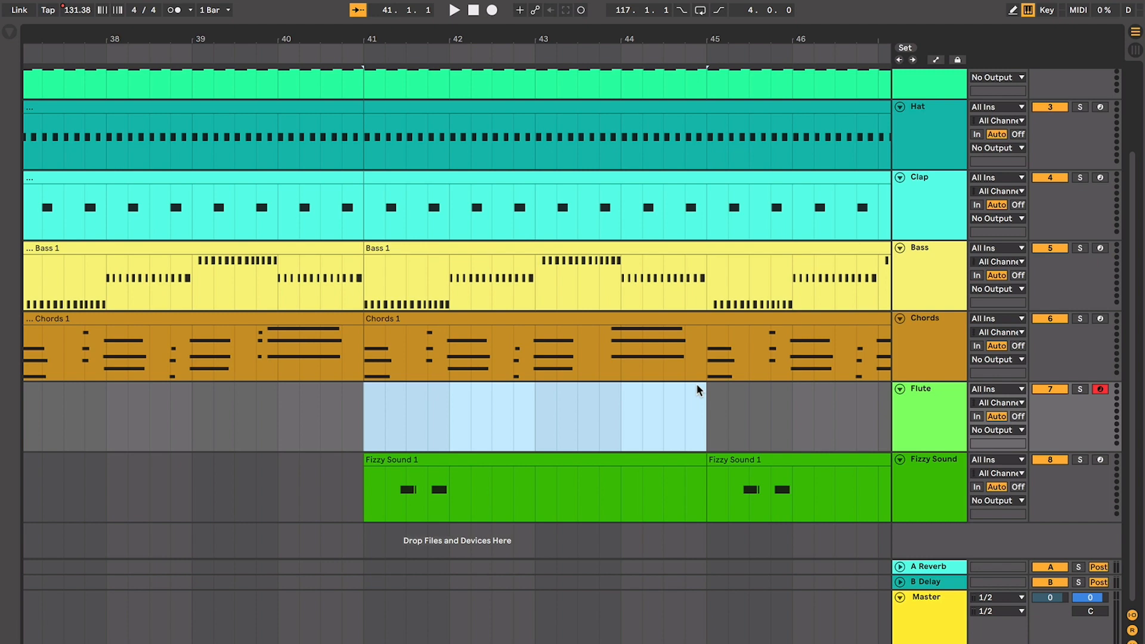
mouse_move(523, 448)
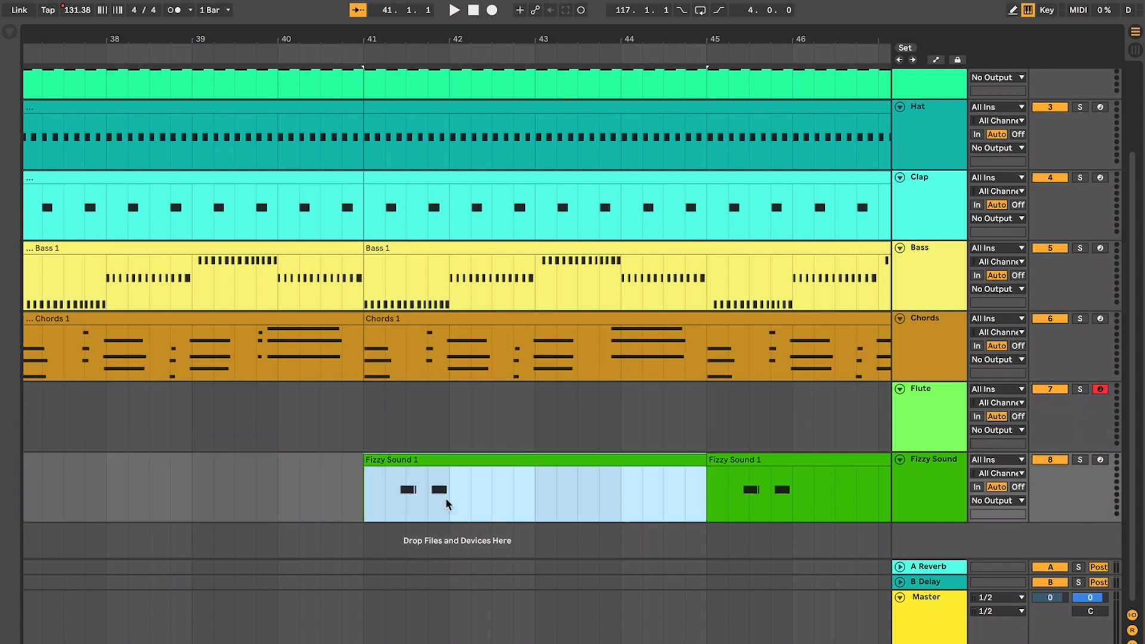
mouse_move(452, 509)
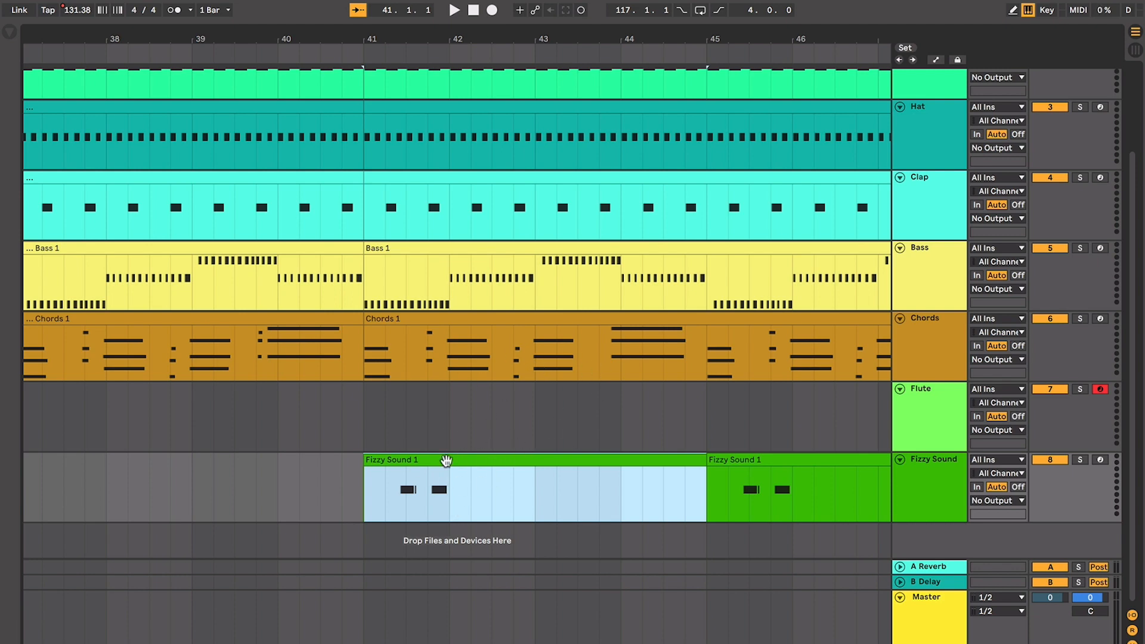
mouse_move(458, 481)
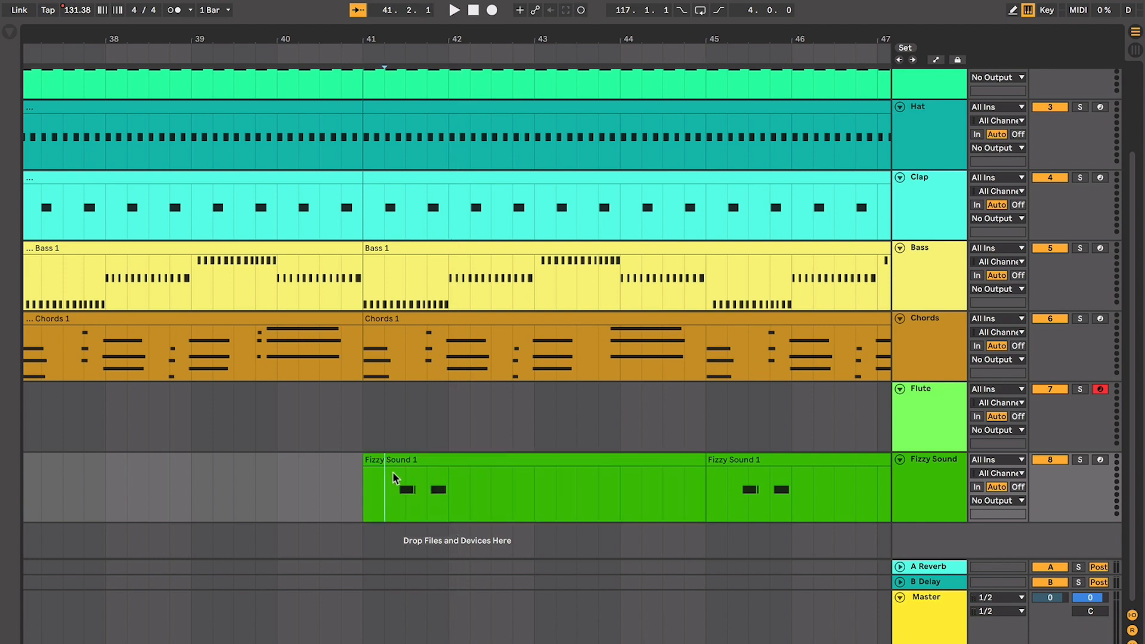
mouse_move(431, 492)
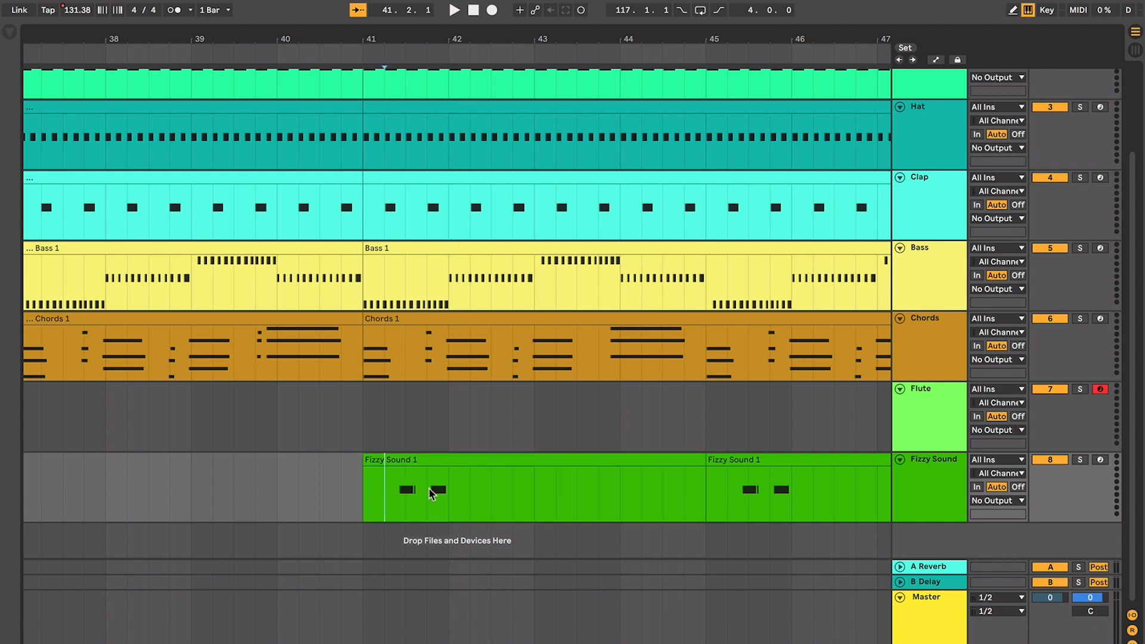
Step: Double-click a clip and replay the Fizzy Sound clips repeating every four bars past bar 49
click(454, 10)
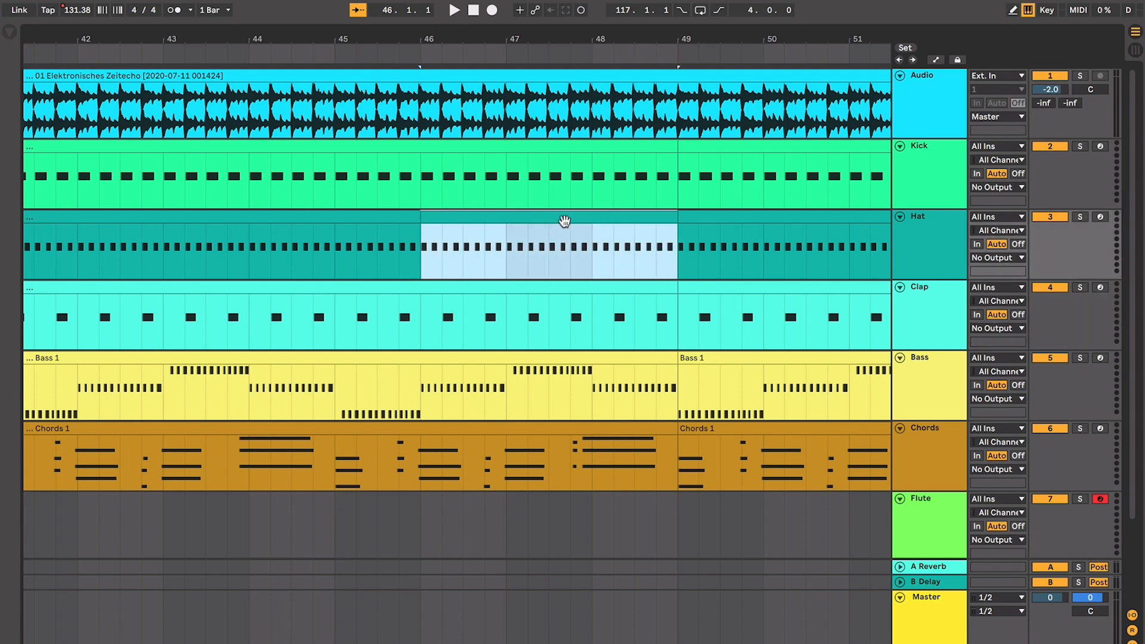
double_click(548, 244)
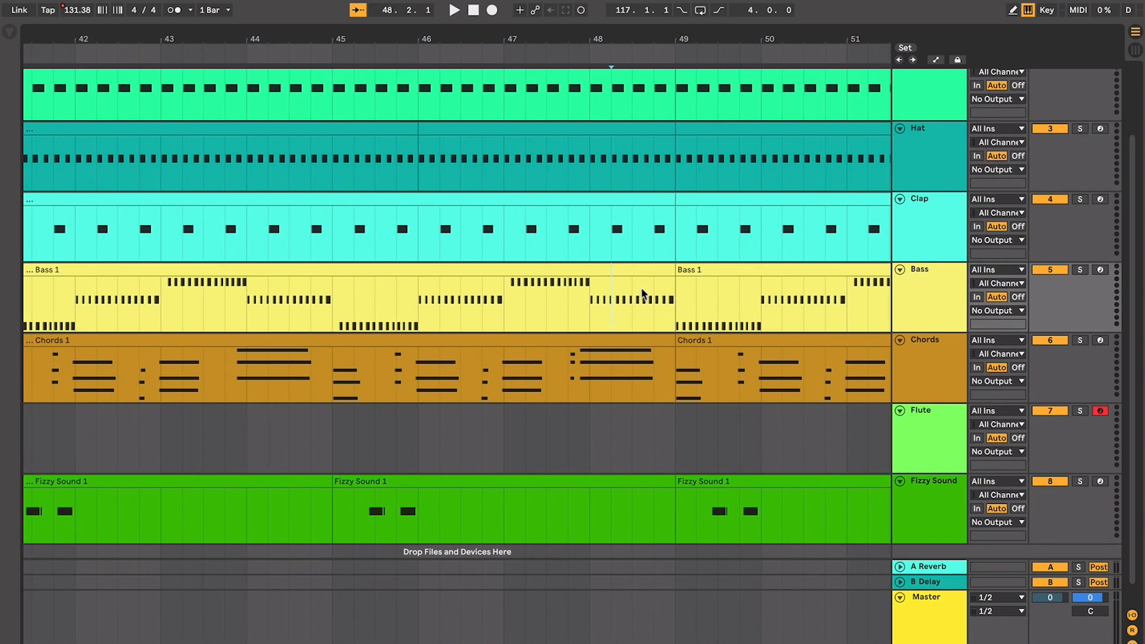
click(452, 10)
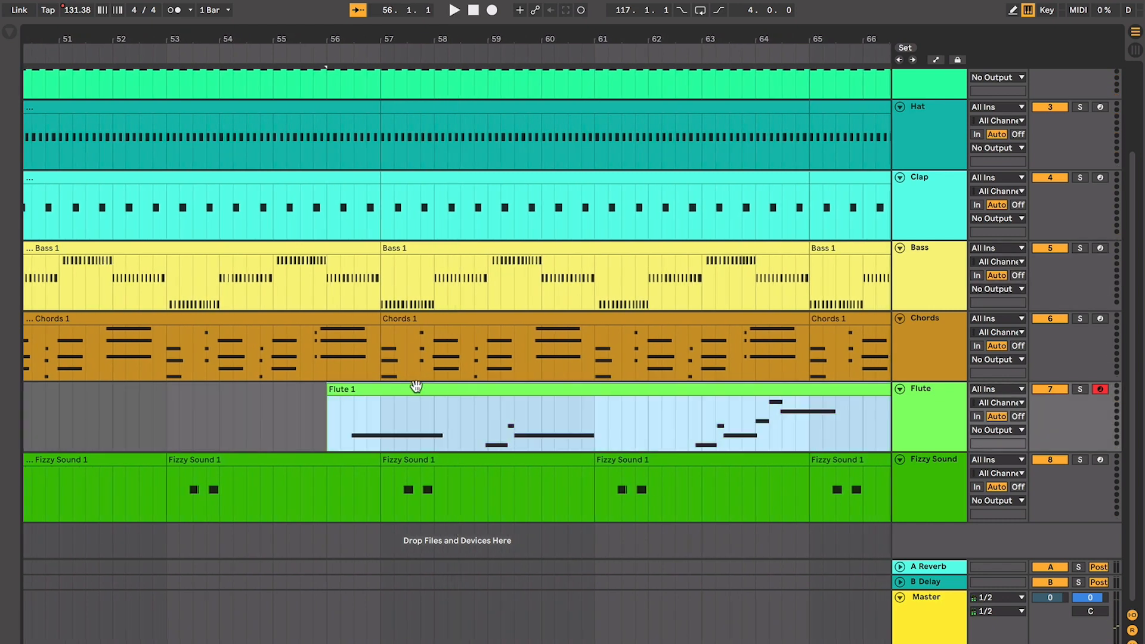
mouse_move(395, 419)
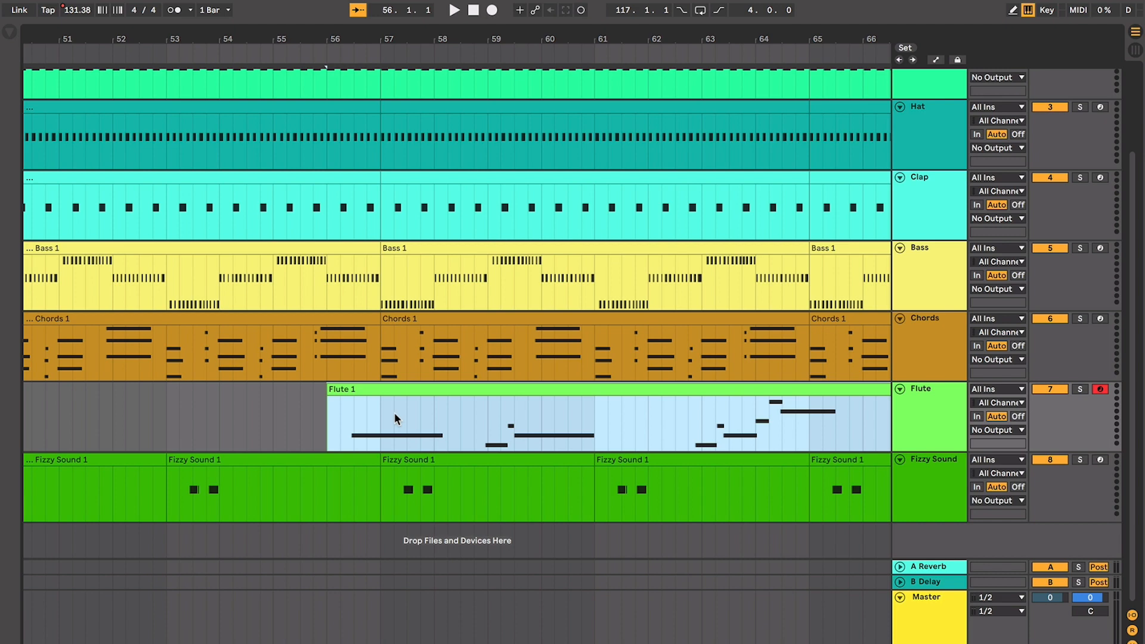
mouse_move(259, 388)
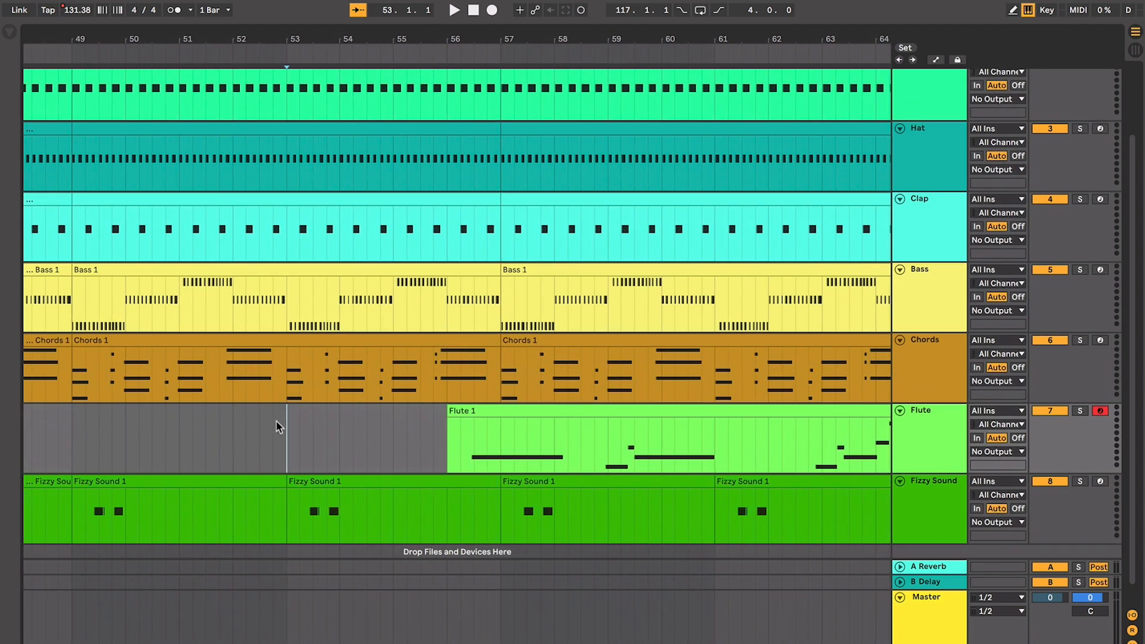
Step: Select part of the Flute 1 clip and scroll the arrangement right toward bar 75
click(500, 439)
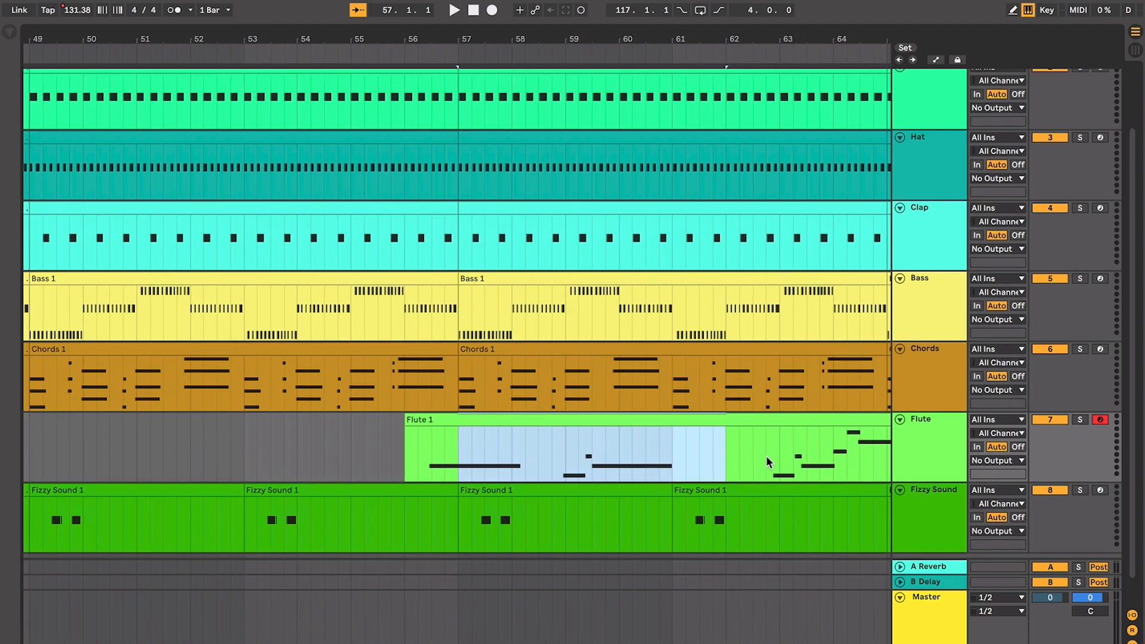
scroll(right, 3)
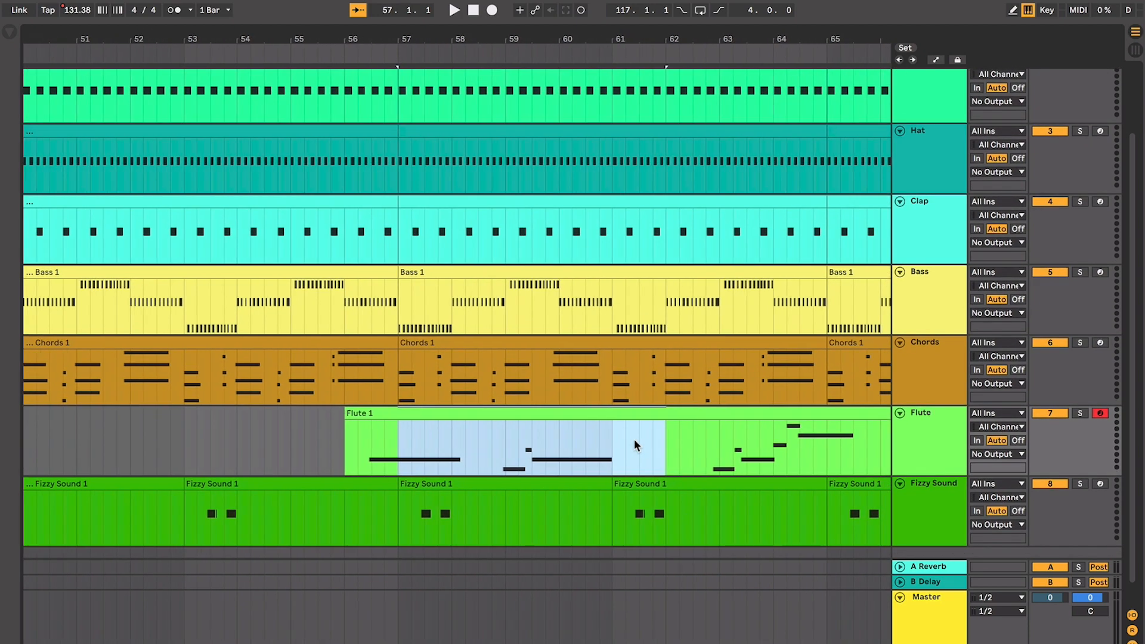
mouse_move(849, 451)
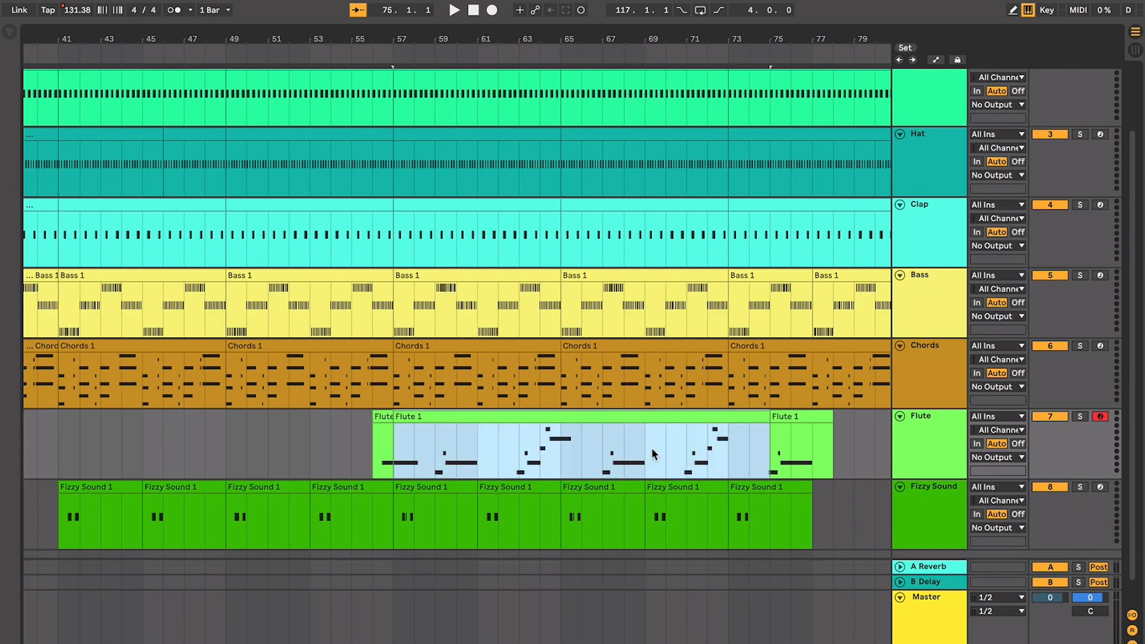
Step: Select Flute 1 clips across bars 57–79 and play them alongside Fizzy Sound
click(424, 372)
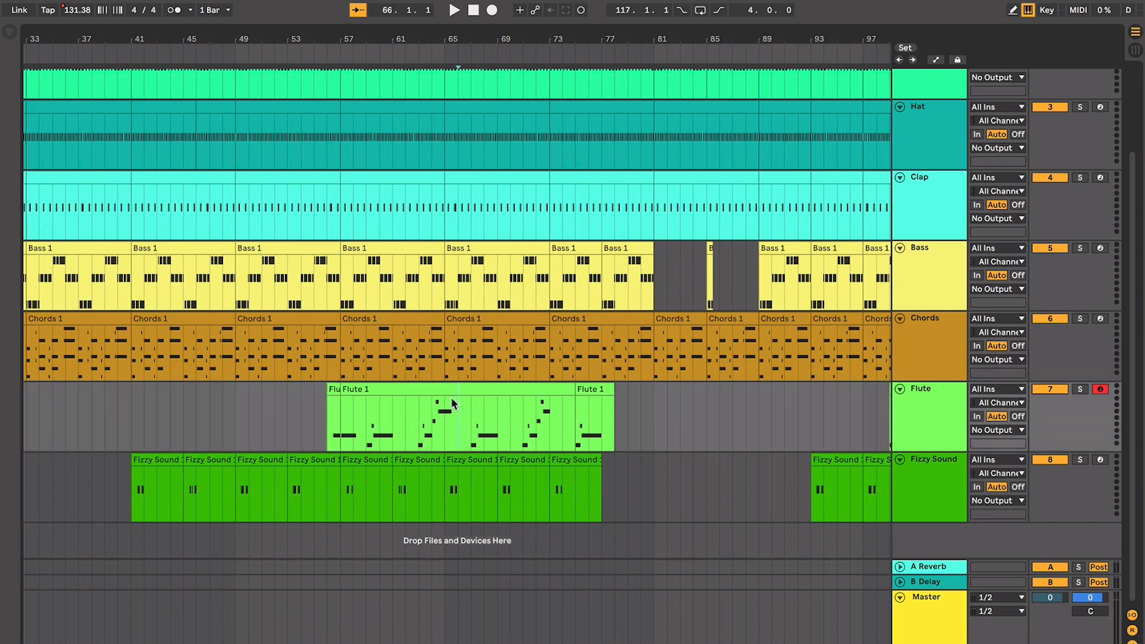
click(468, 416)
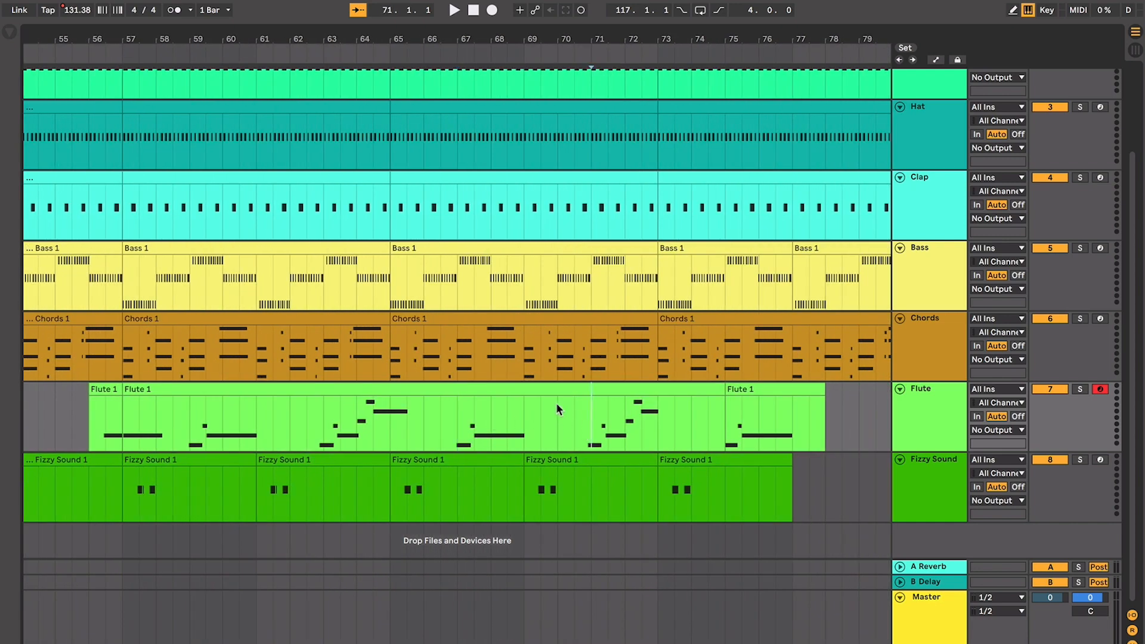
click(454, 10)
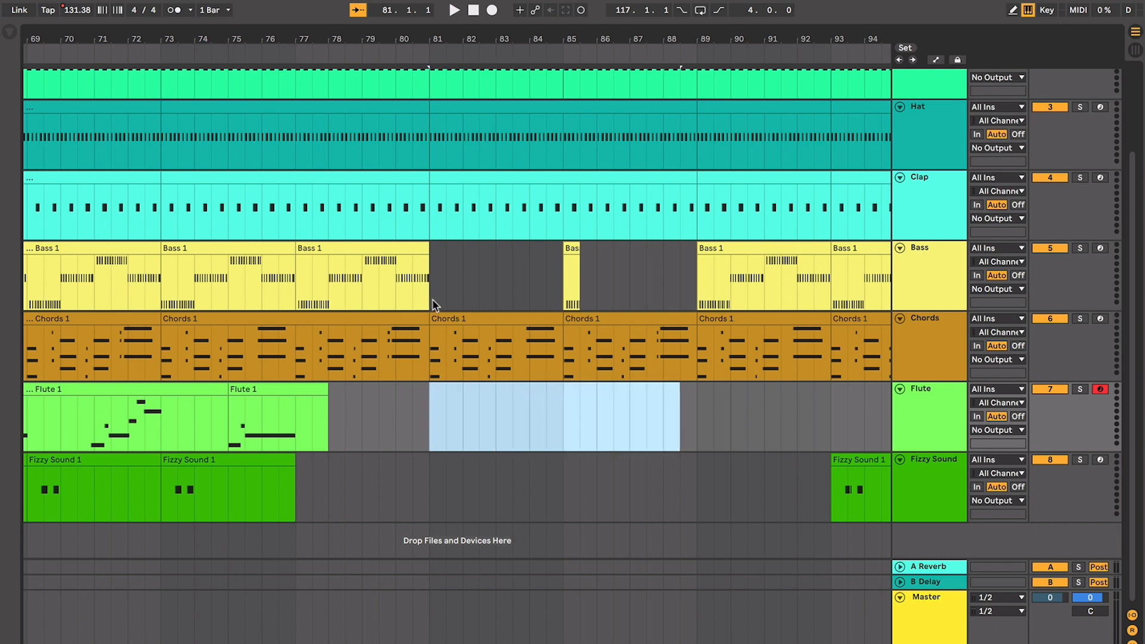
mouse_move(400, 331)
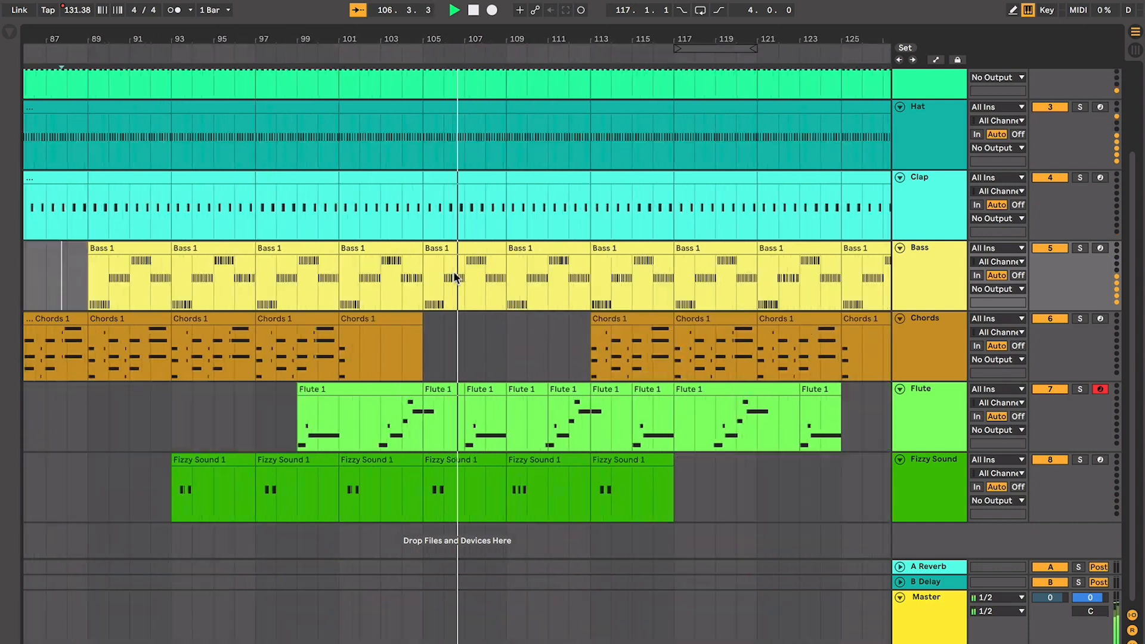
scroll(down, 3)
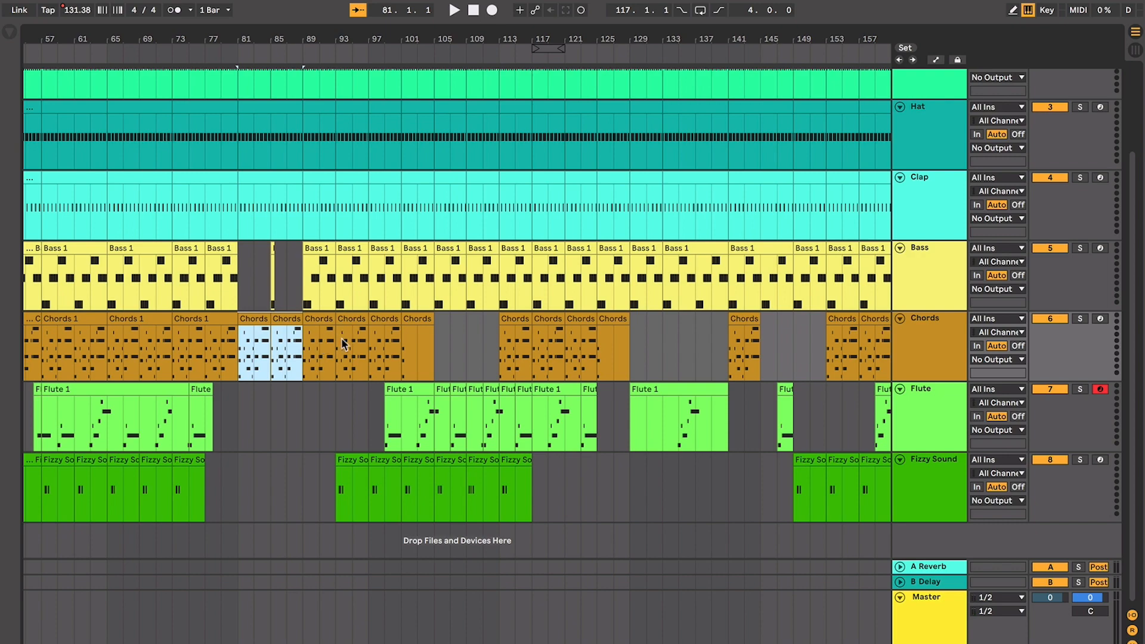
click(343, 274)
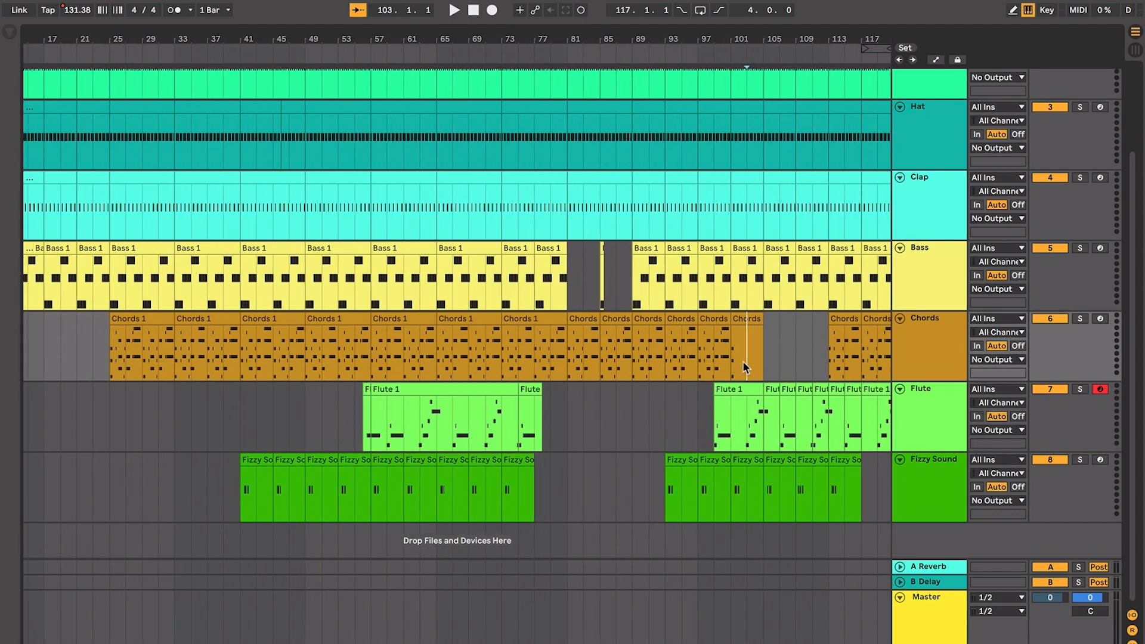
click(760, 347)
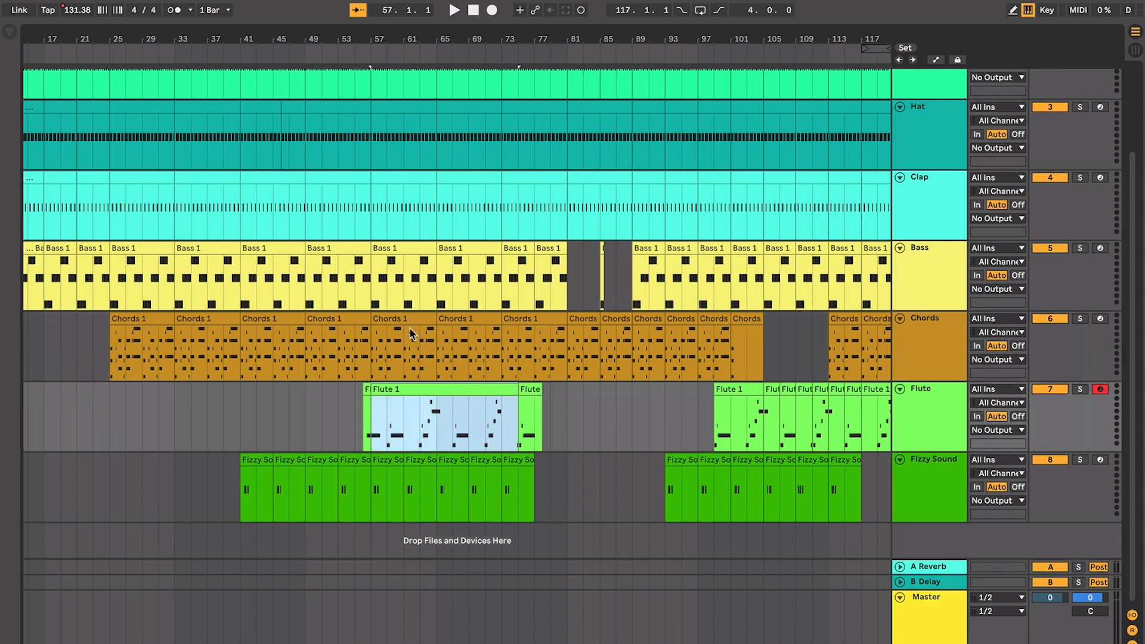
mouse_move(616, 294)
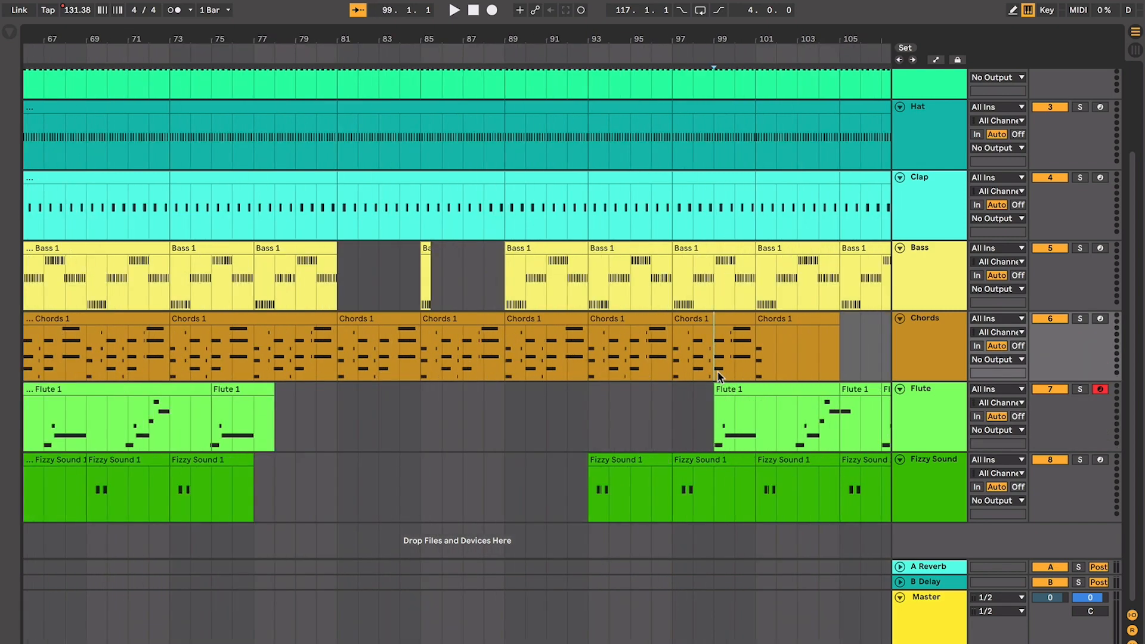
scroll(right, 3)
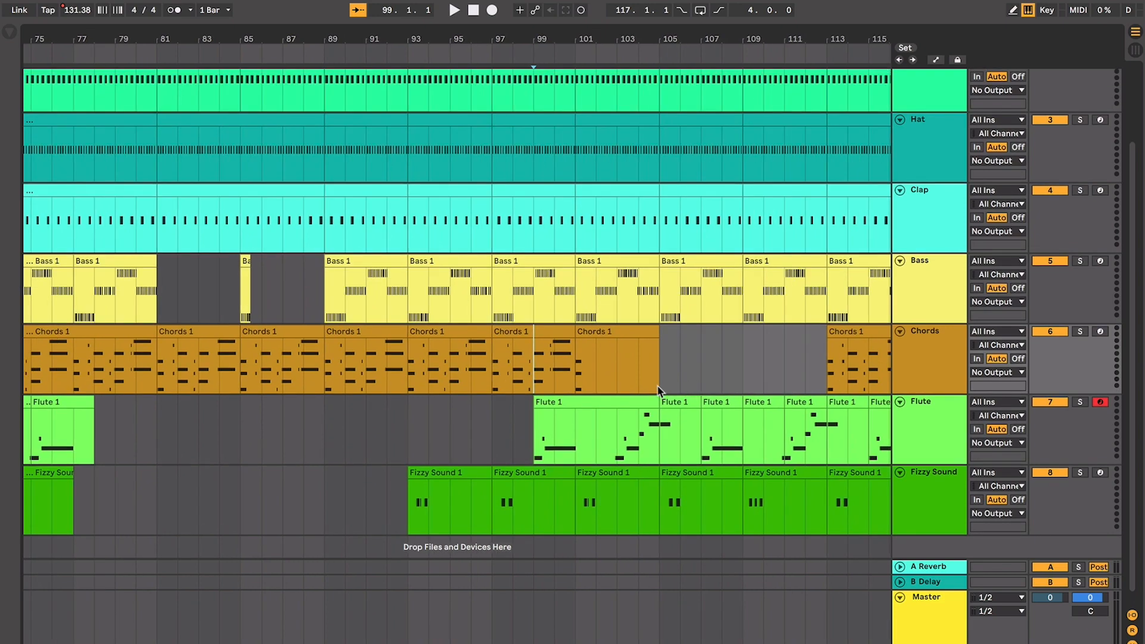
scroll(right, 3)
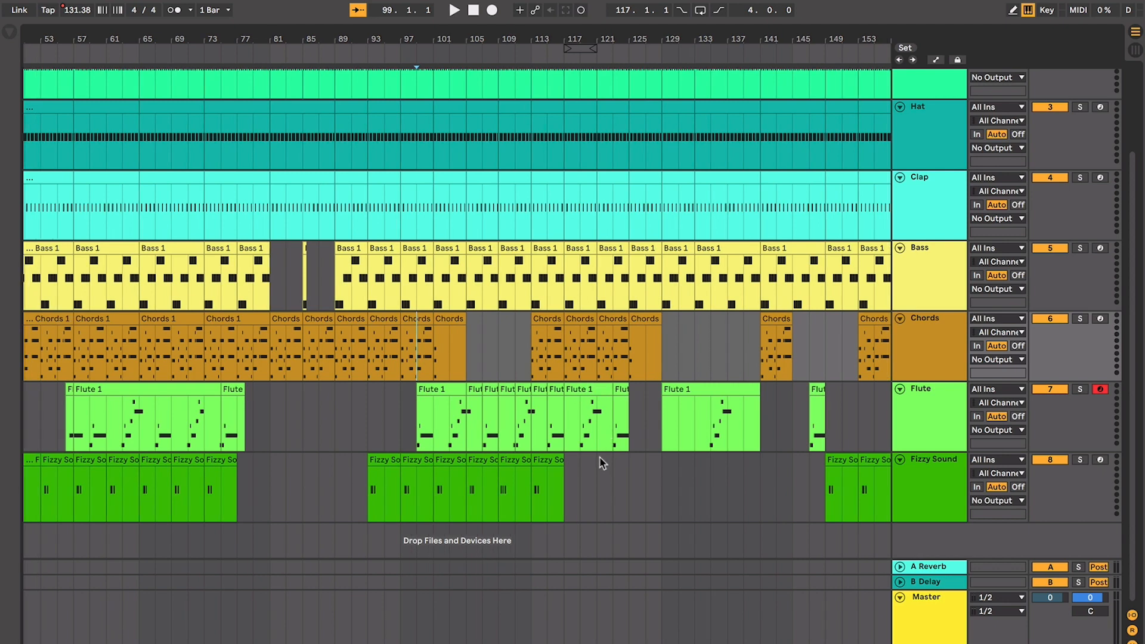
click(454, 10)
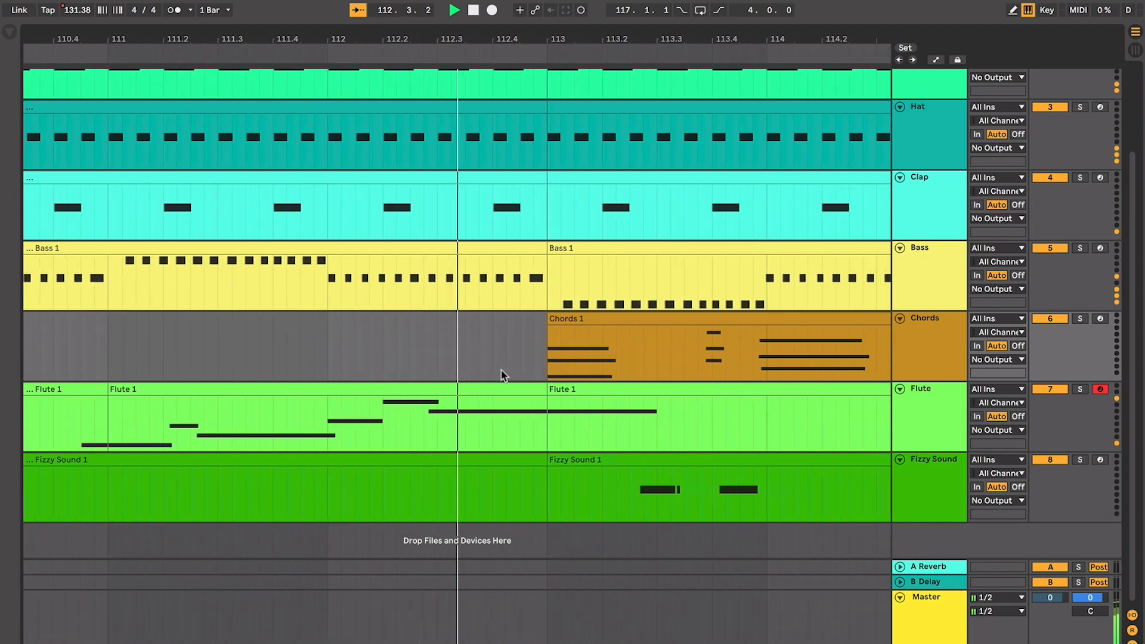
Step: Scroll the arrangement right toward bars 111–114 where the chords return
scroll(right, 3)
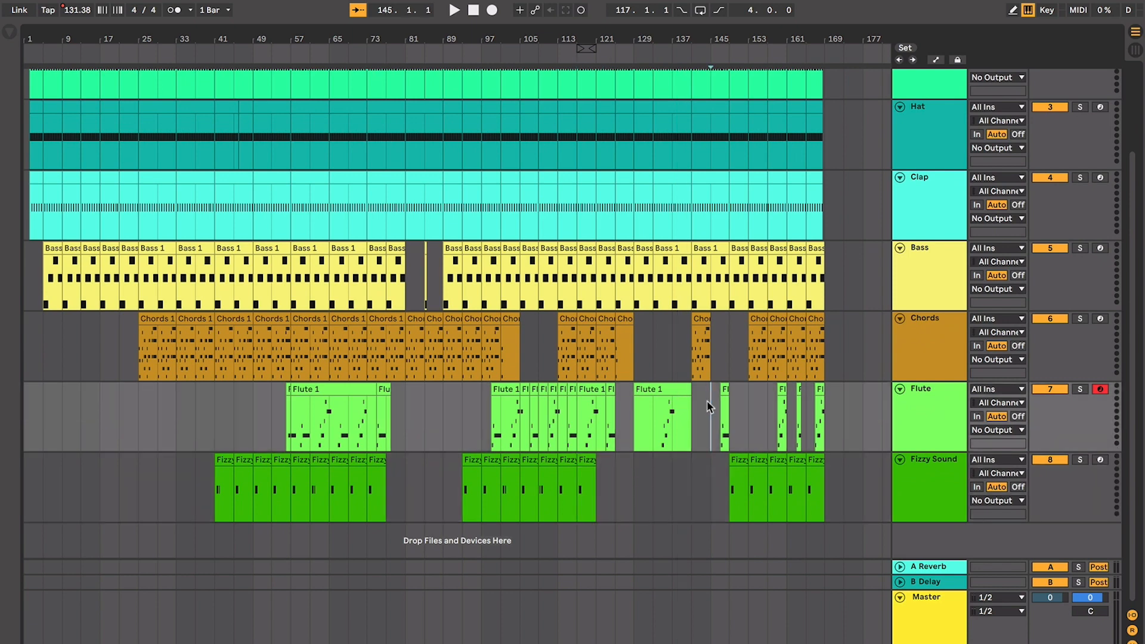
mouse_move(706, 410)
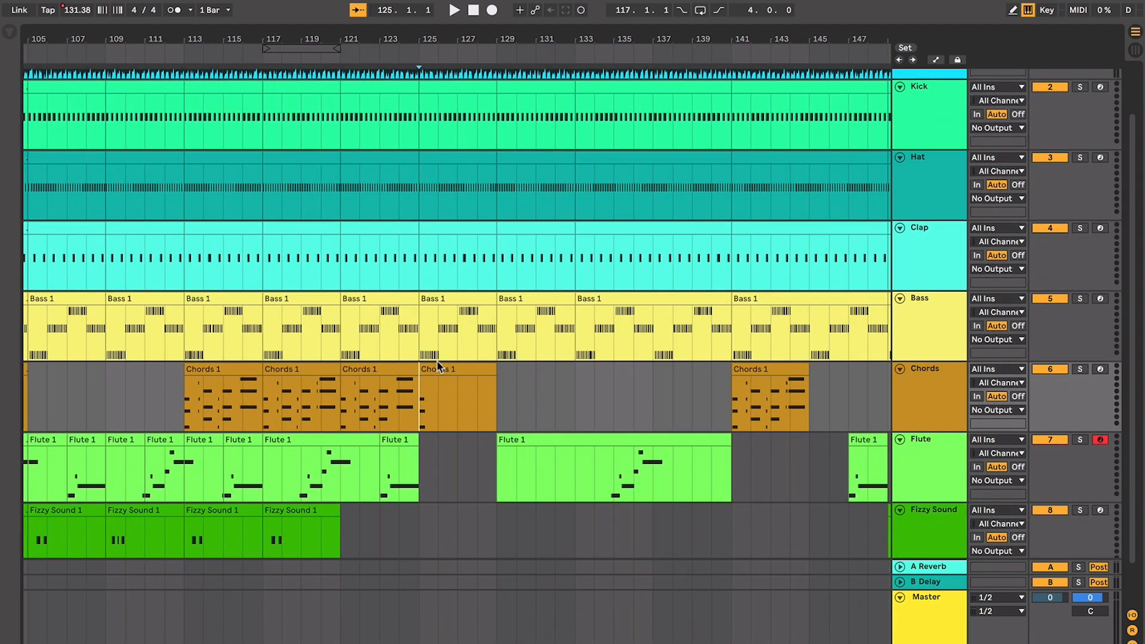
Step: Start playback at bar 125 and listen through to around bar 166
click(453, 9)
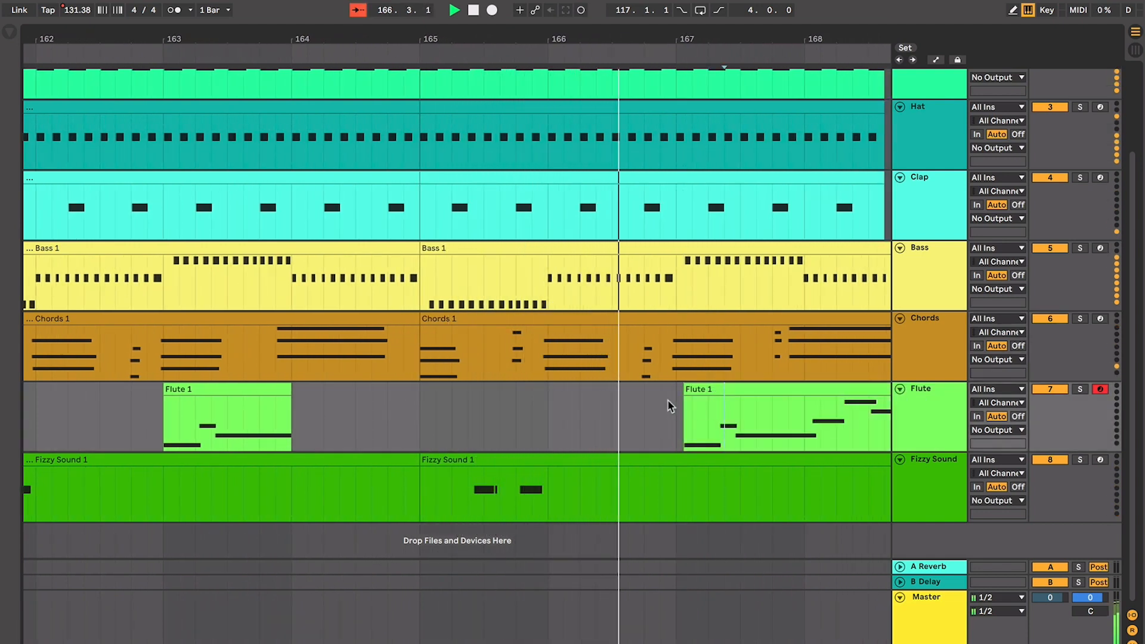
Step: Open the bar 167 Flute 1 clip in the note editor to view its C3–A3 melody
click(786, 416)
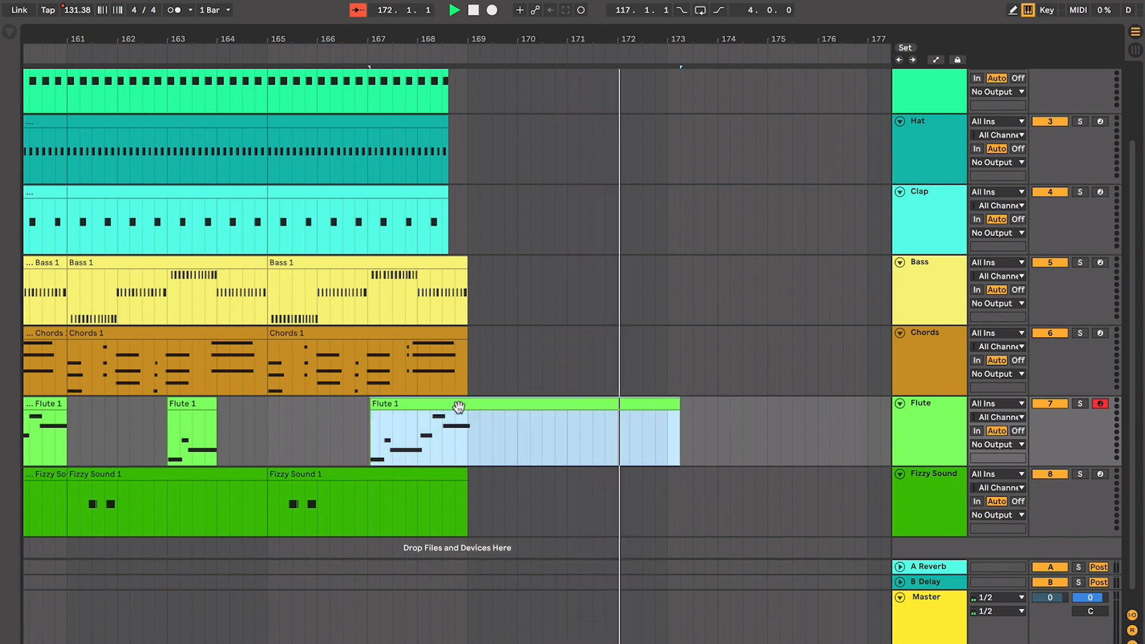
double_click(459, 407)
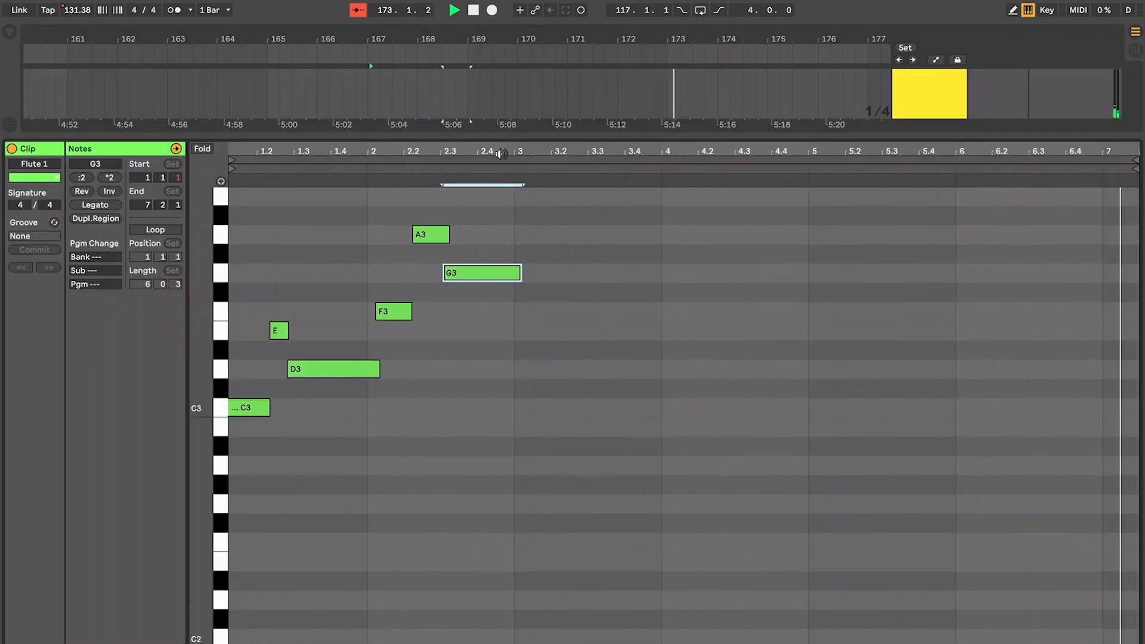